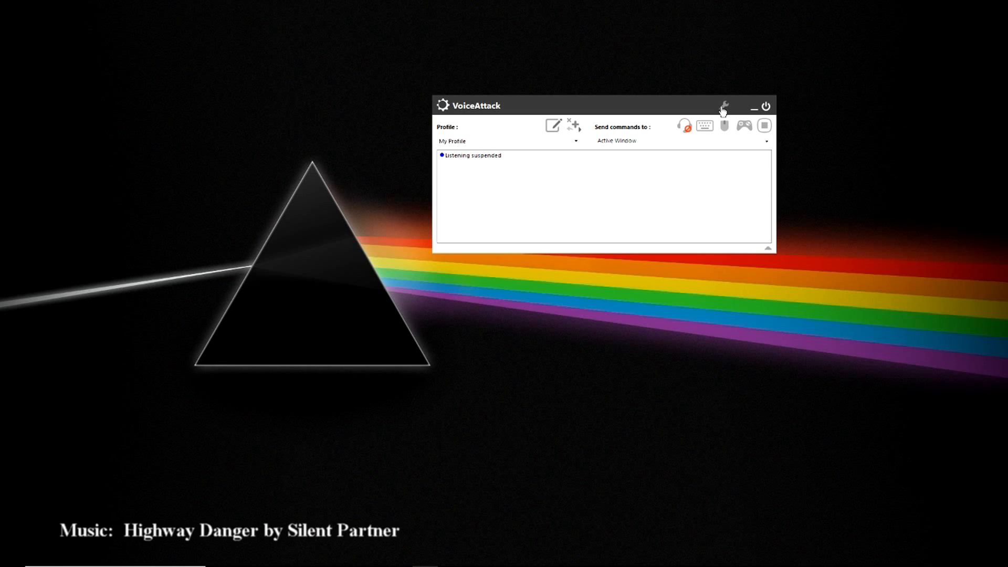
# Open VoiceAttack's Options dialog from the title-bar wrench icon, showing General settings
pyautogui.click(721, 106)
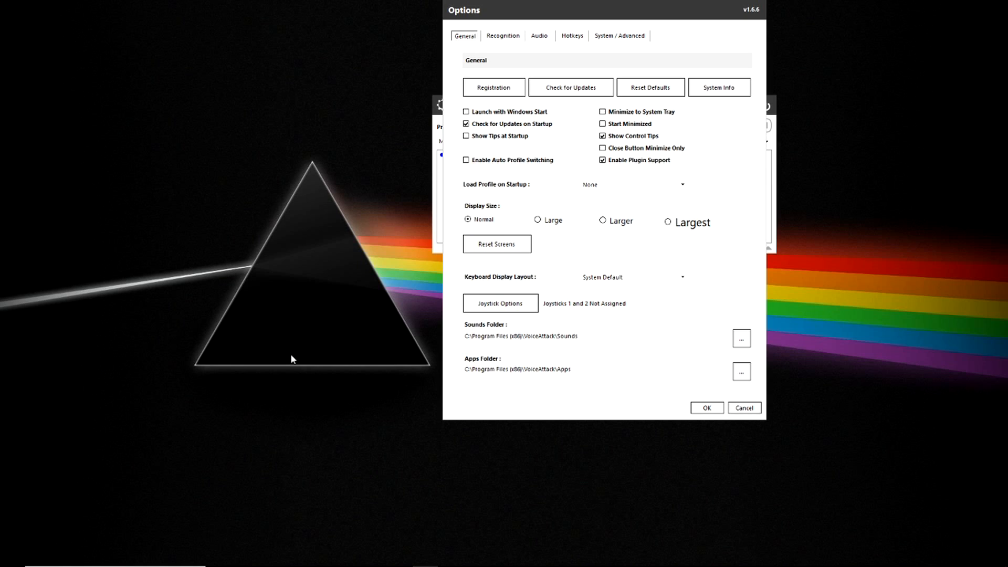
pyautogui.moveTo(281, 358)
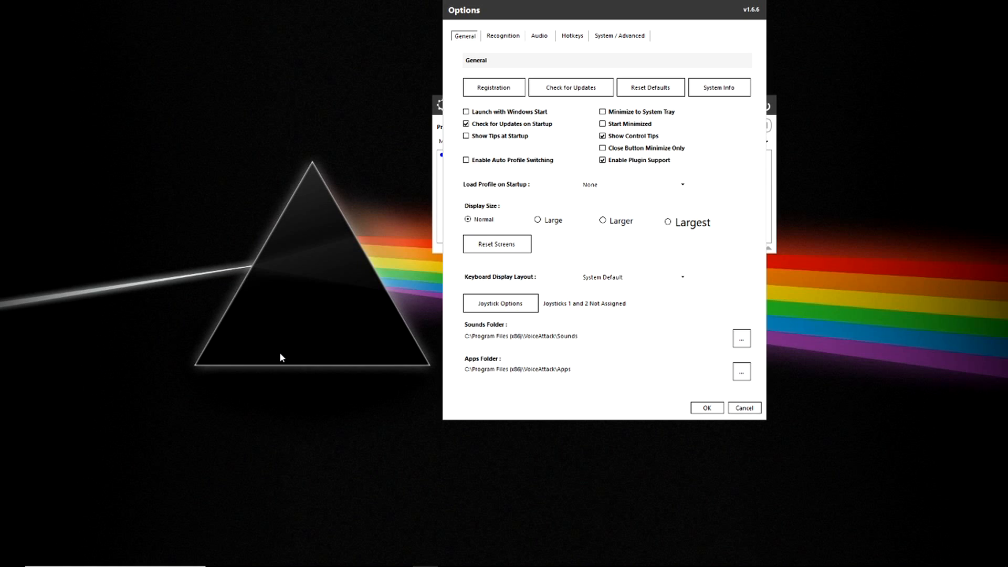
pyautogui.moveTo(495, 164)
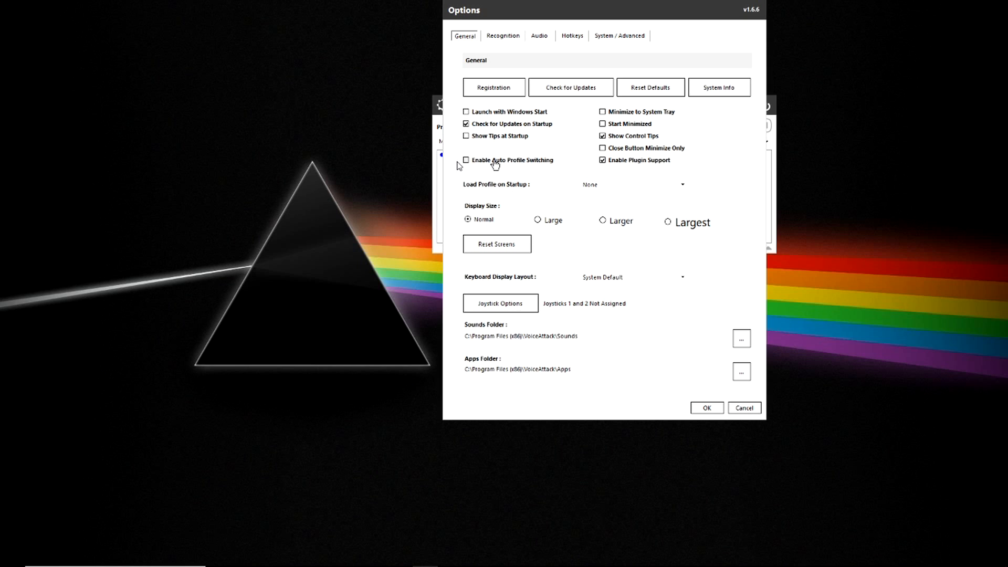
pyautogui.moveTo(624, 175)
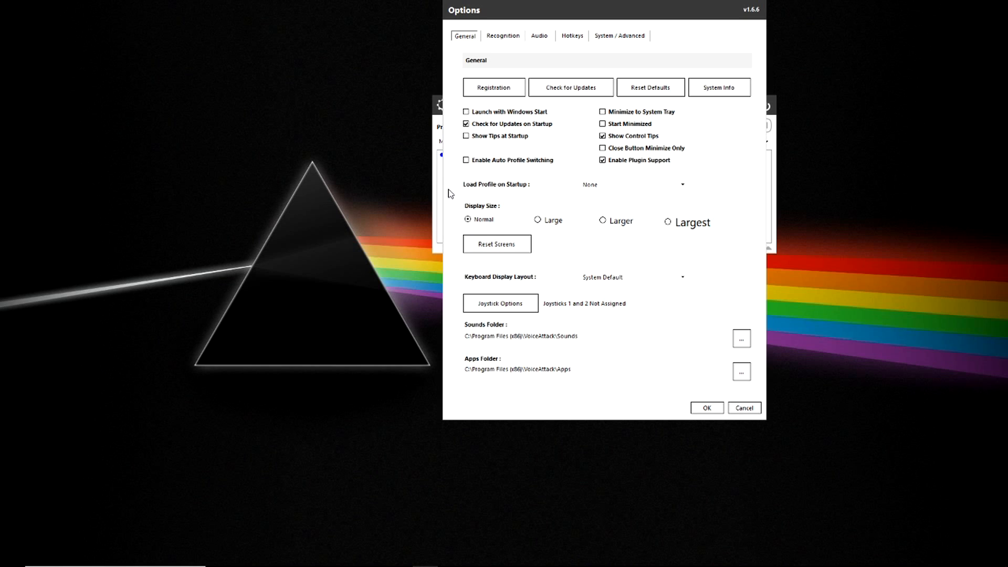
pyautogui.moveTo(640, 206)
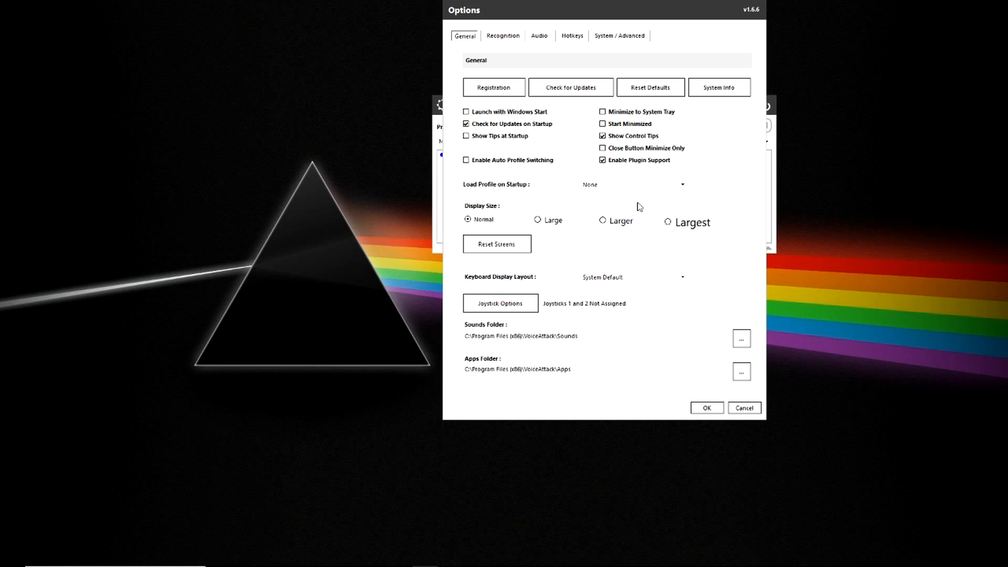
pyautogui.moveTo(722, 180)
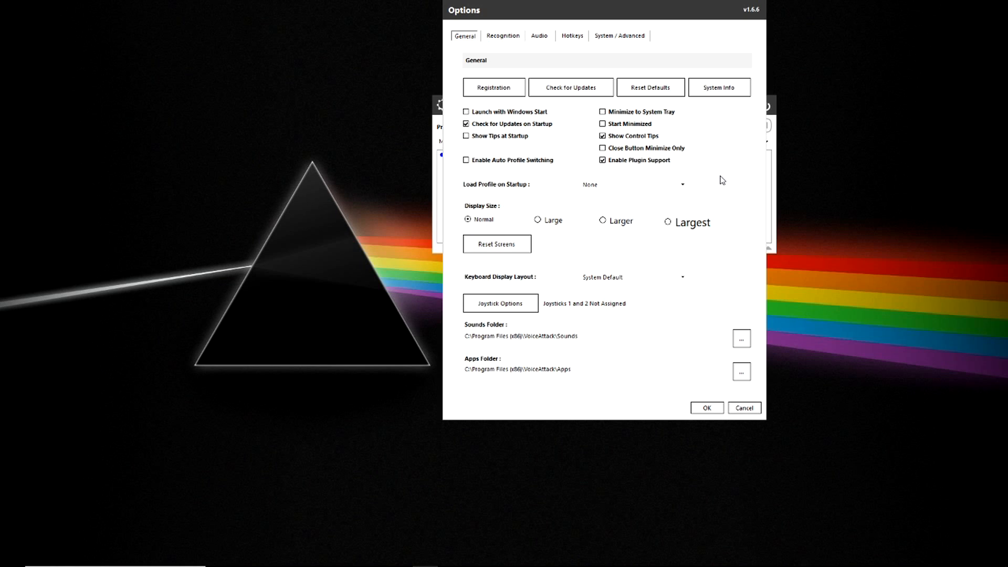
pyautogui.moveTo(721, 181)
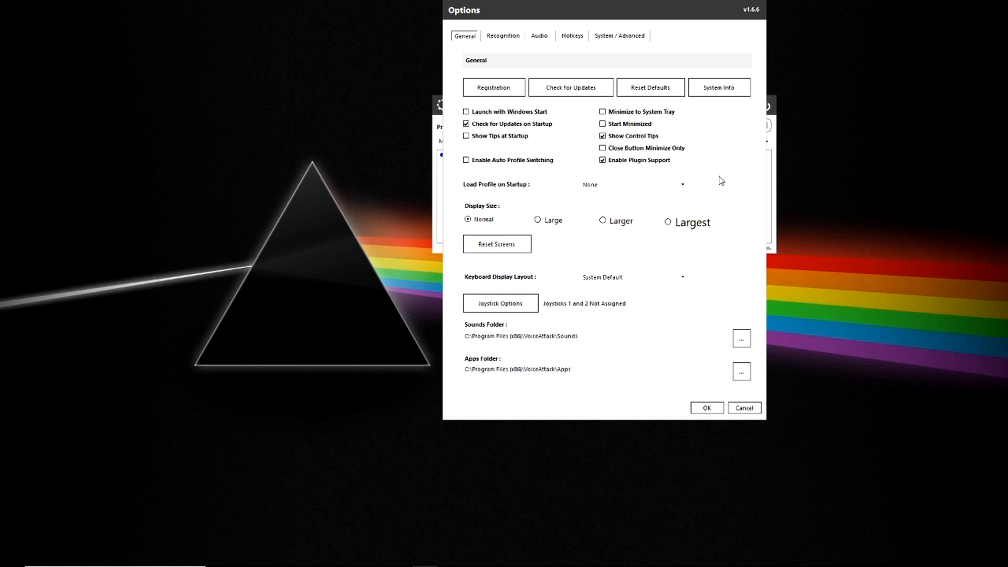
pyautogui.moveTo(579, 277)
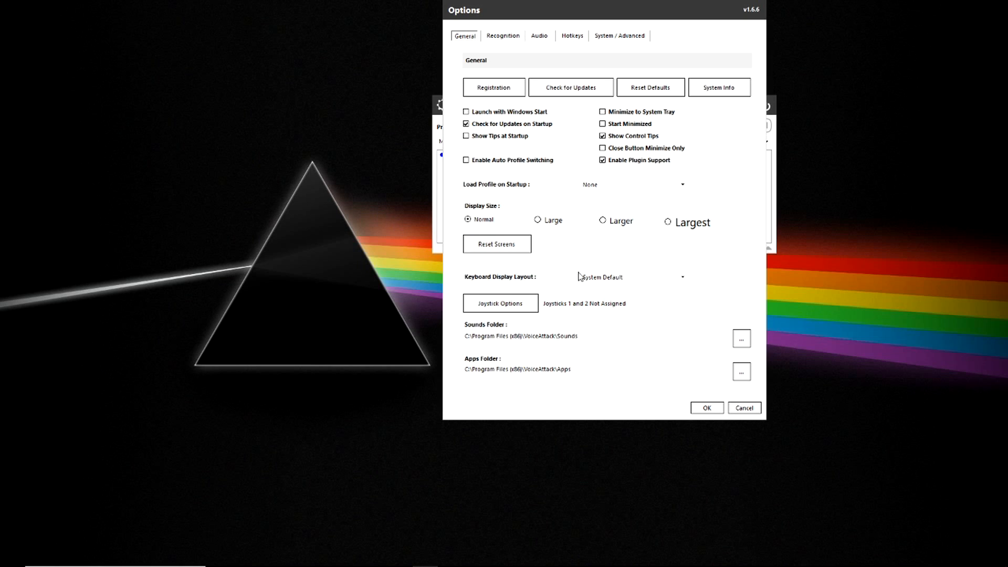
pyautogui.moveTo(517, 266)
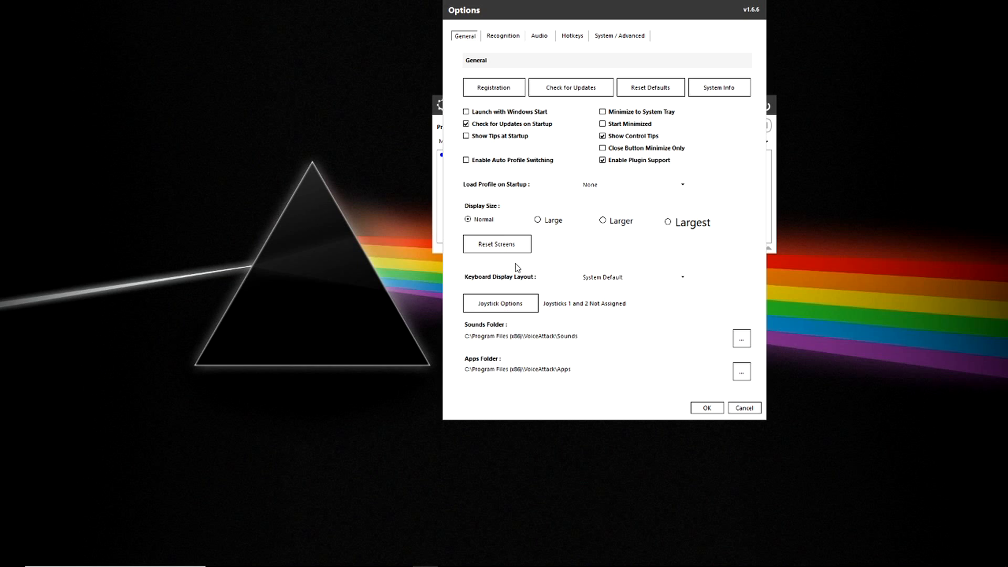
pyautogui.moveTo(552, 291)
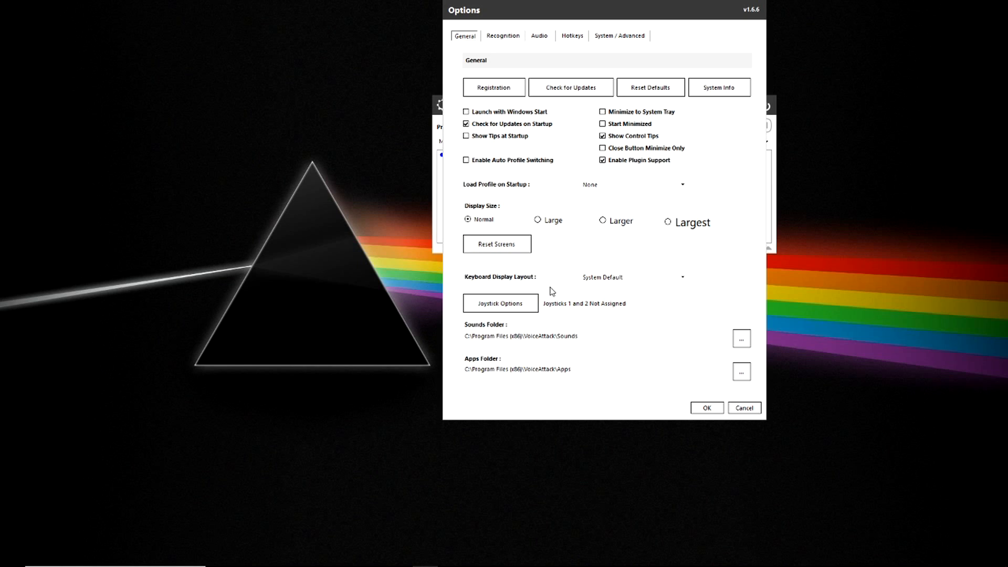
pyautogui.click(681, 277)
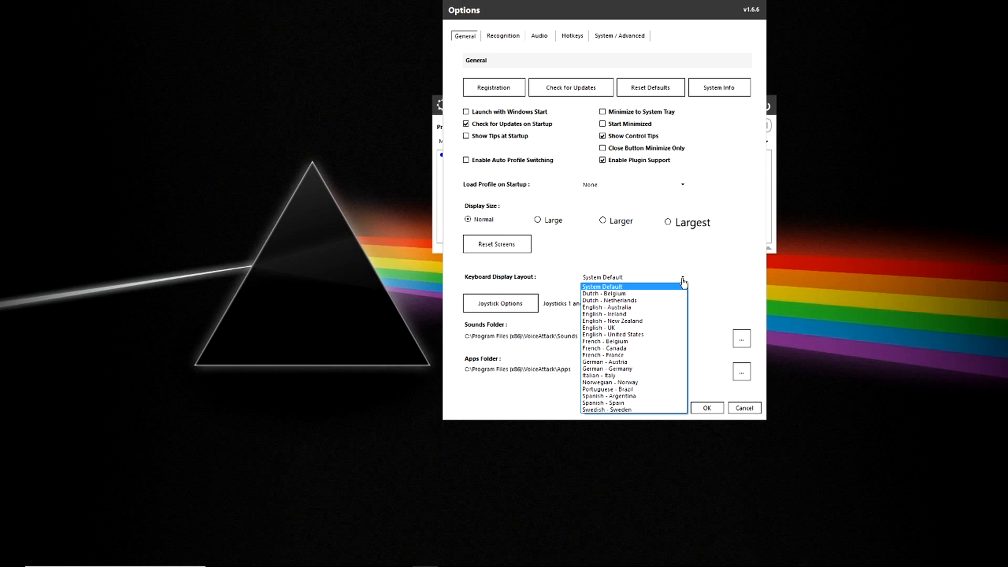
pyautogui.click(601, 285)
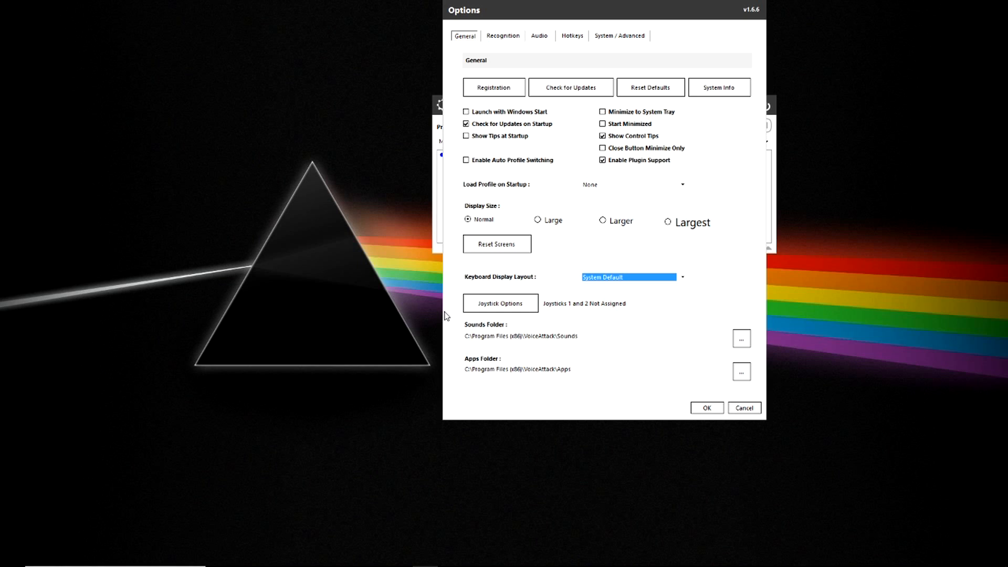
pyautogui.moveTo(506, 328)
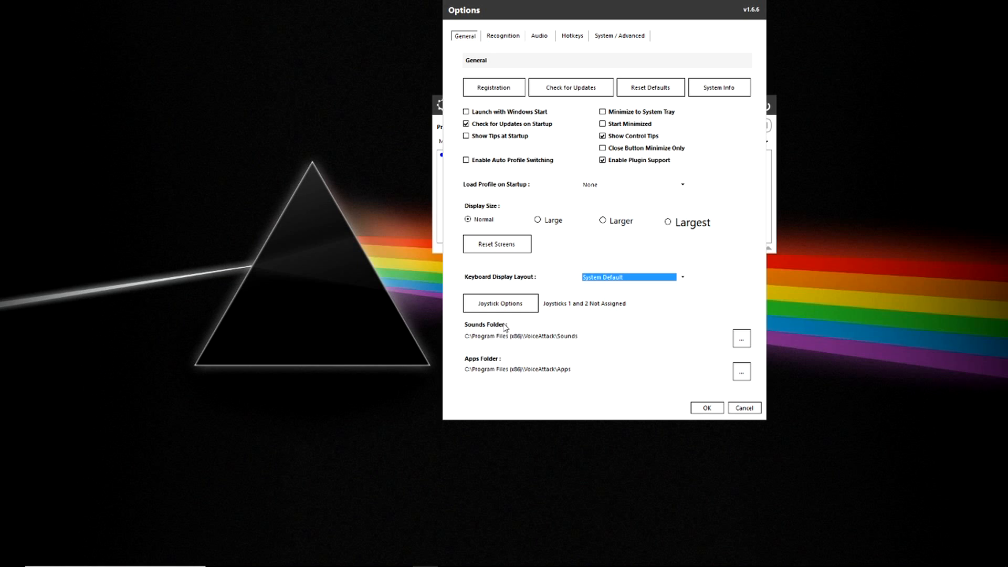
pyautogui.click(500, 303)
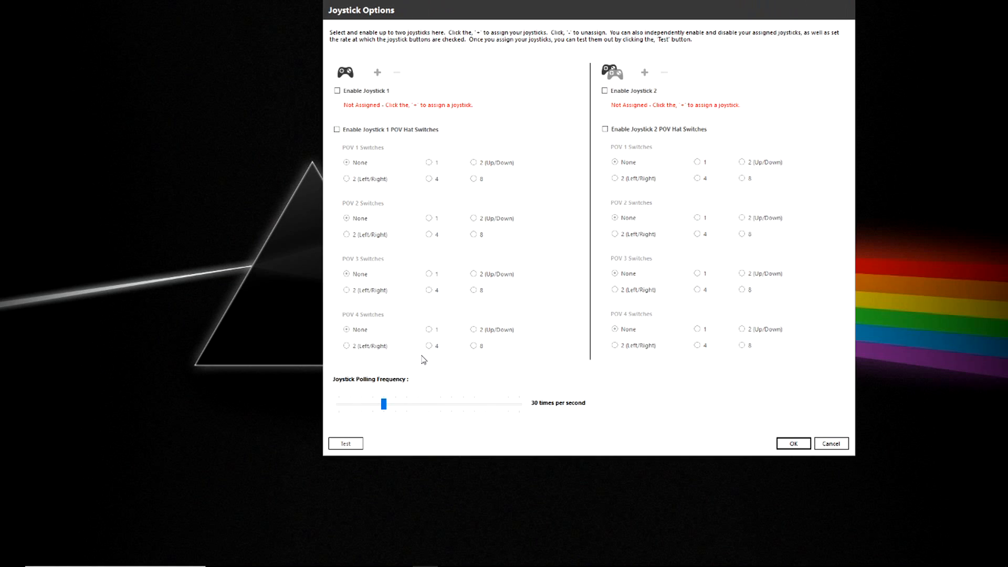
pyautogui.moveTo(685, 402)
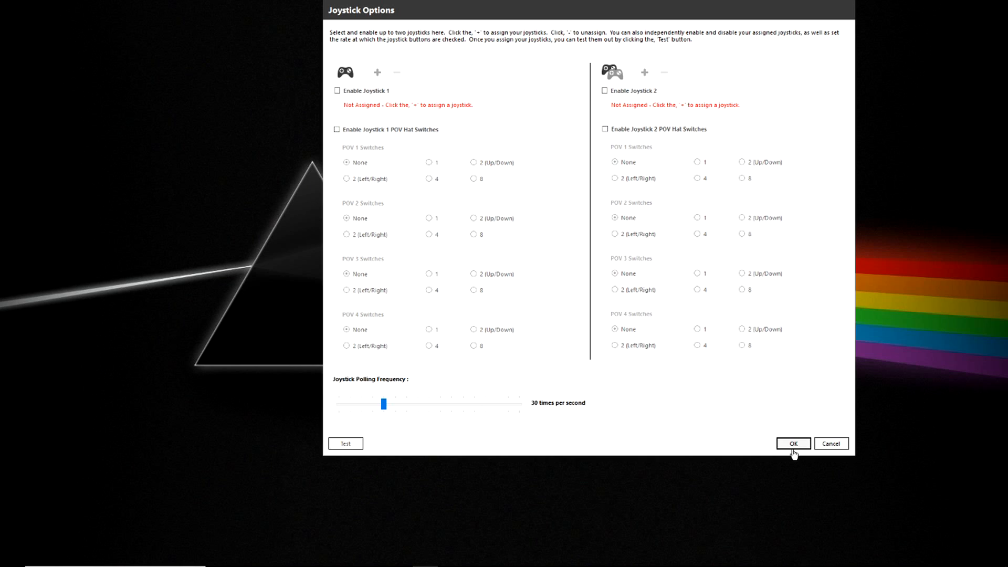
pyautogui.click(792, 443)
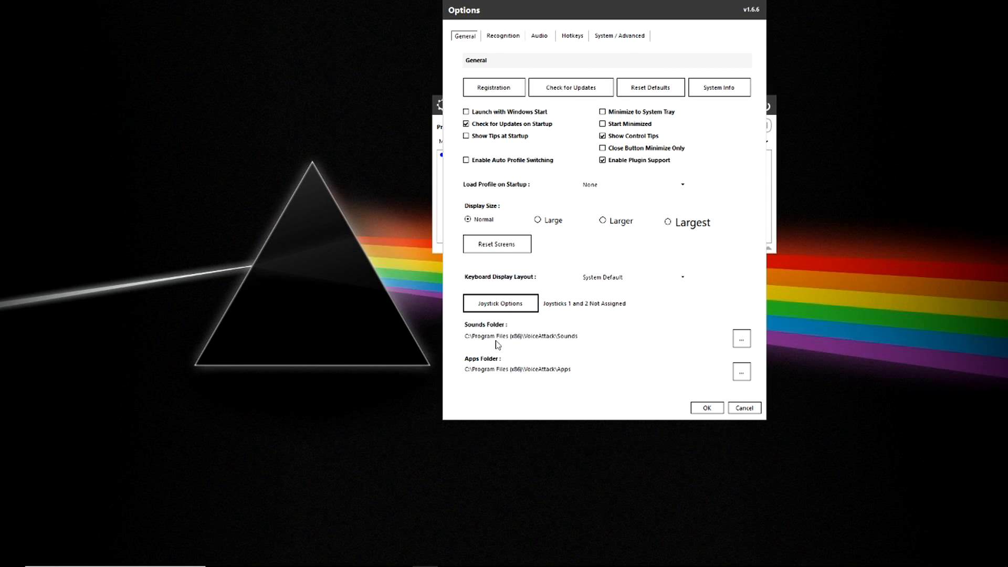
pyautogui.moveTo(503, 399)
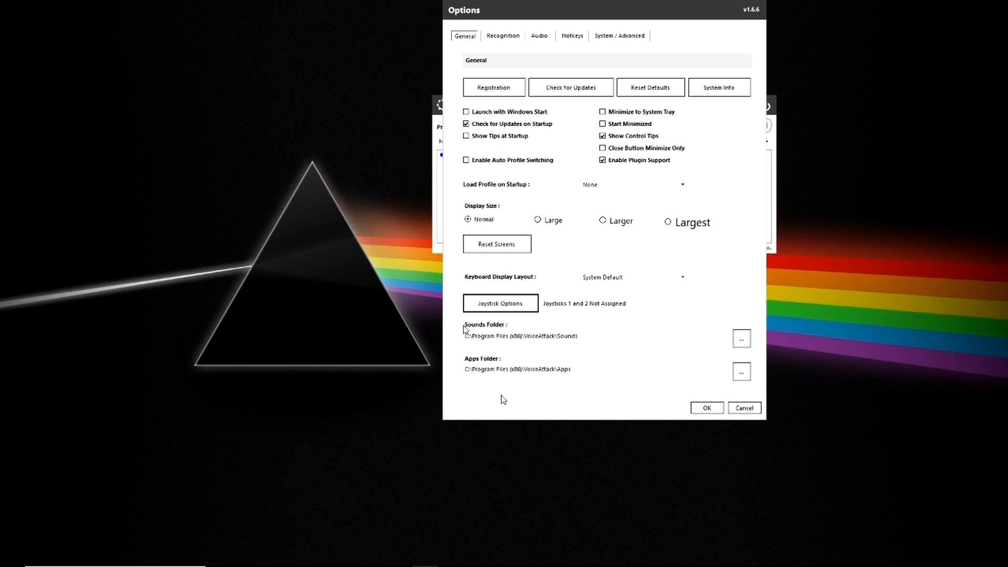
pyautogui.moveTo(467, 390)
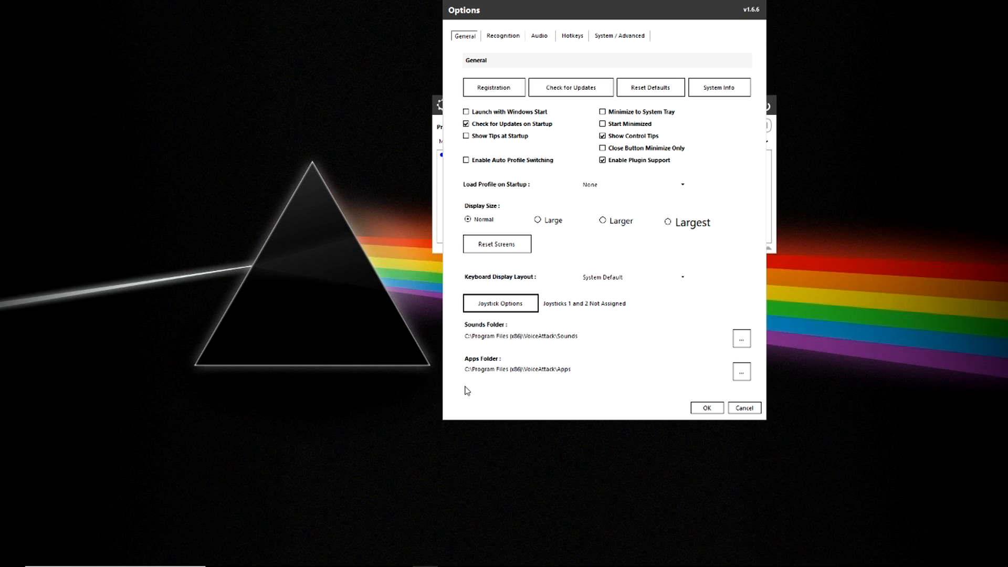
pyautogui.moveTo(135, 313)
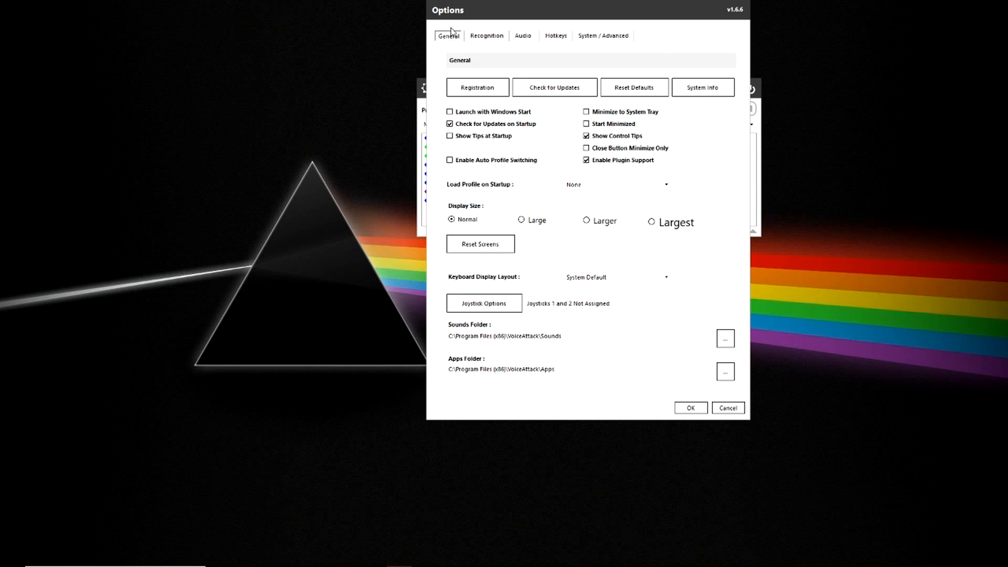
# Show the Recognition tab with the Microsoft Speech Recognizer engine, delays and confidence settings
pyautogui.click(487, 35)
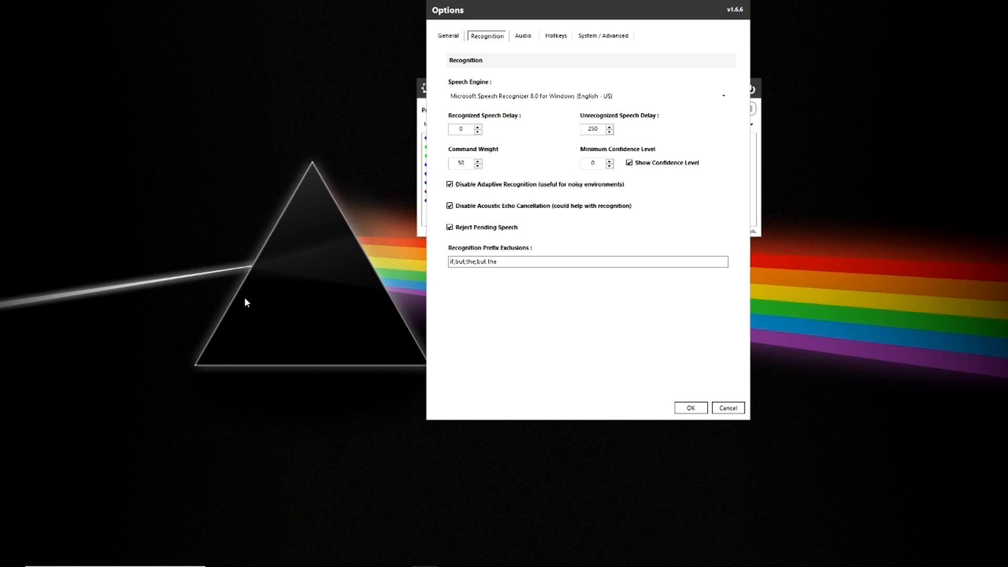
pyautogui.moveTo(533, 118)
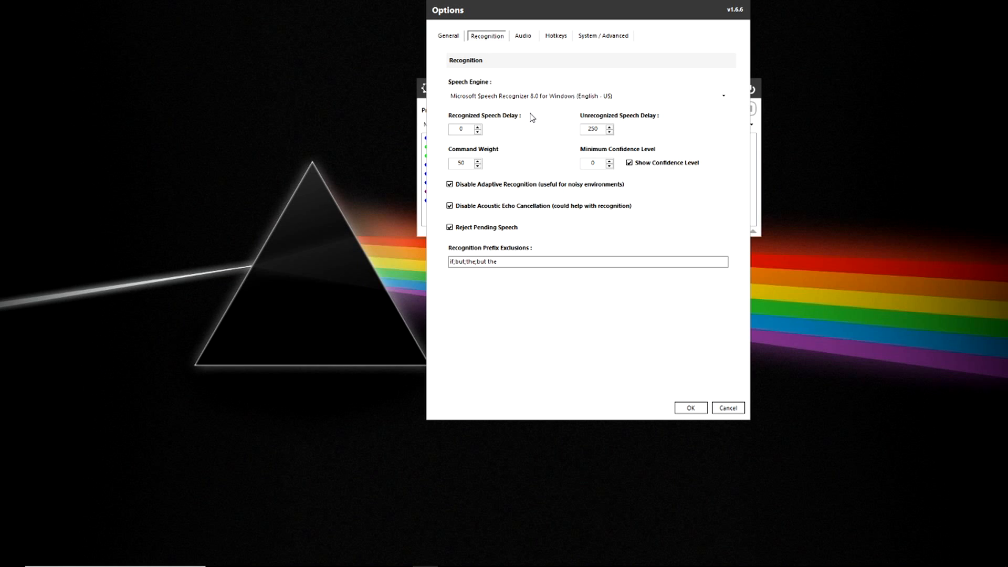
pyautogui.moveTo(636, 114)
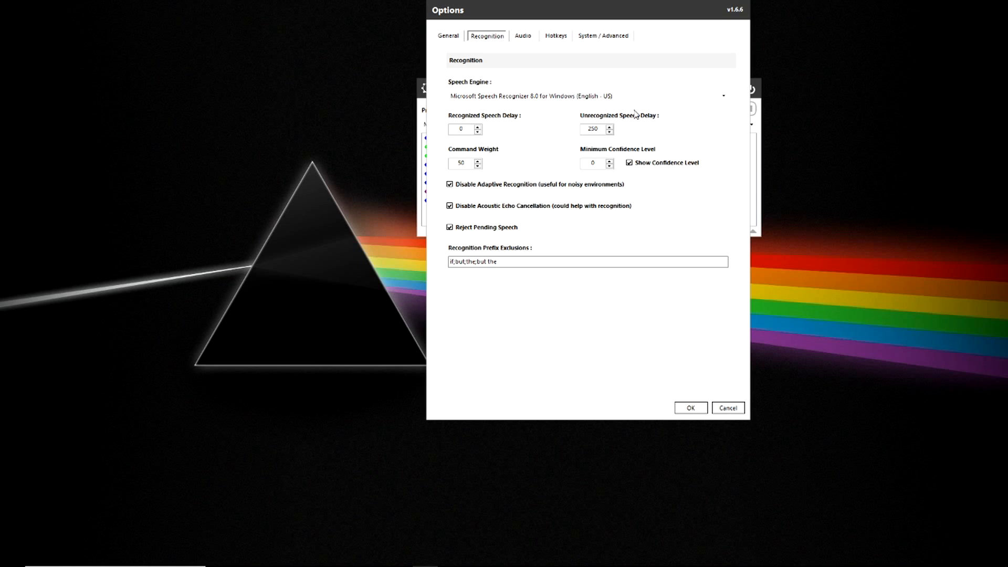
pyautogui.moveTo(538, 180)
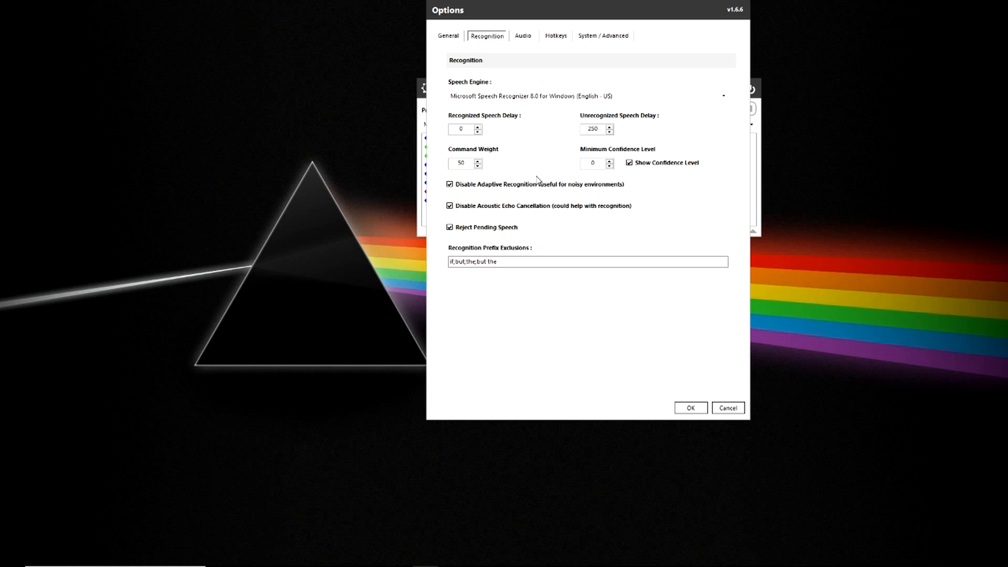
pyautogui.moveTo(436, 184)
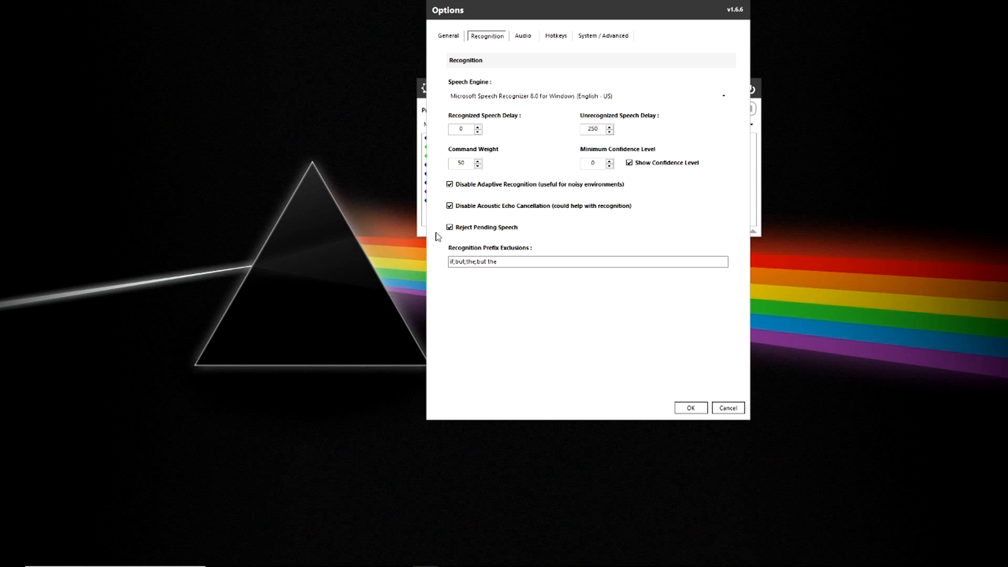
pyautogui.moveTo(517, 297)
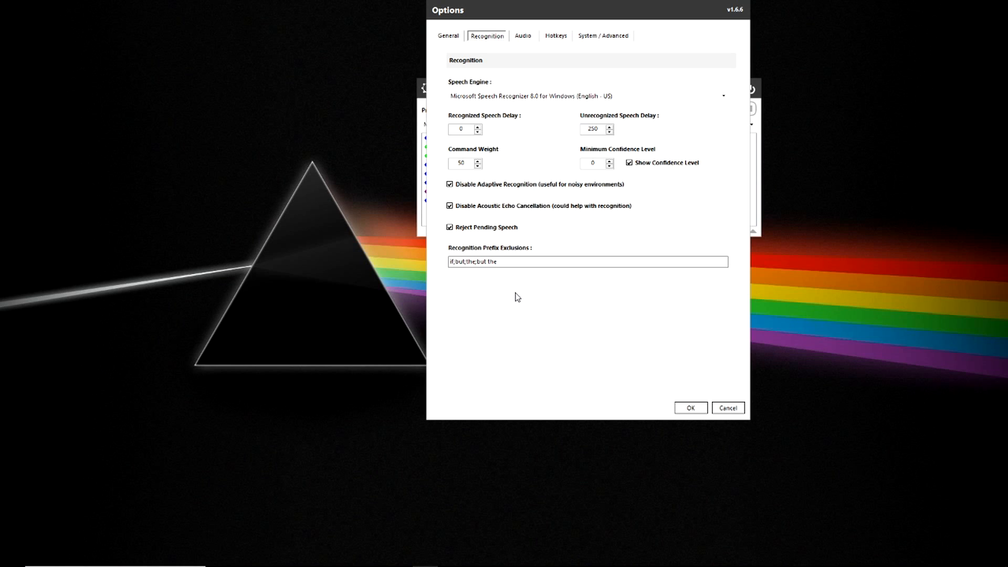
pyautogui.moveTo(513, 283)
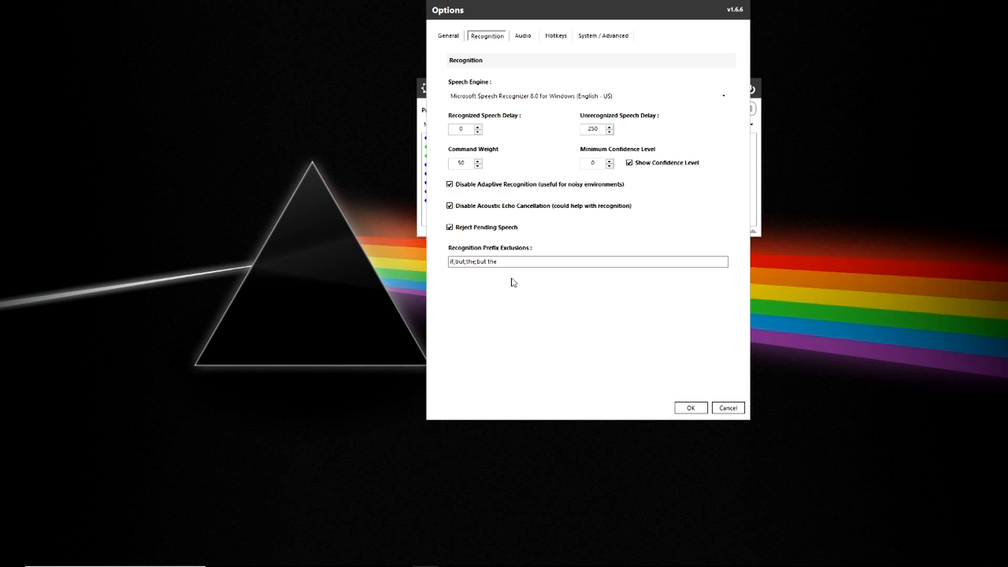
pyautogui.moveTo(504, 281)
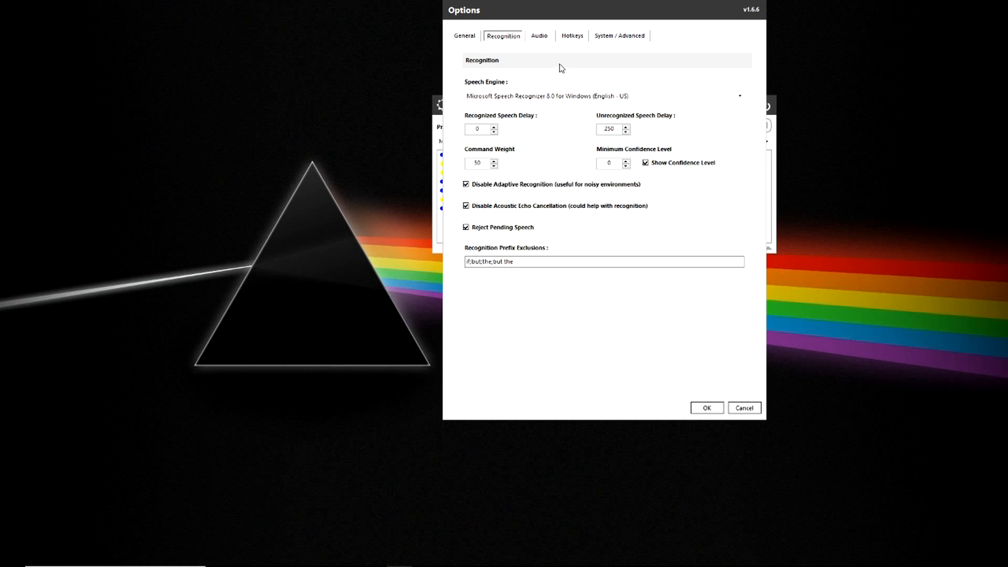
# Keep Headset Earphone as the audio playback device, then view the disabled Hotkeys settings
pyautogui.click(539, 36)
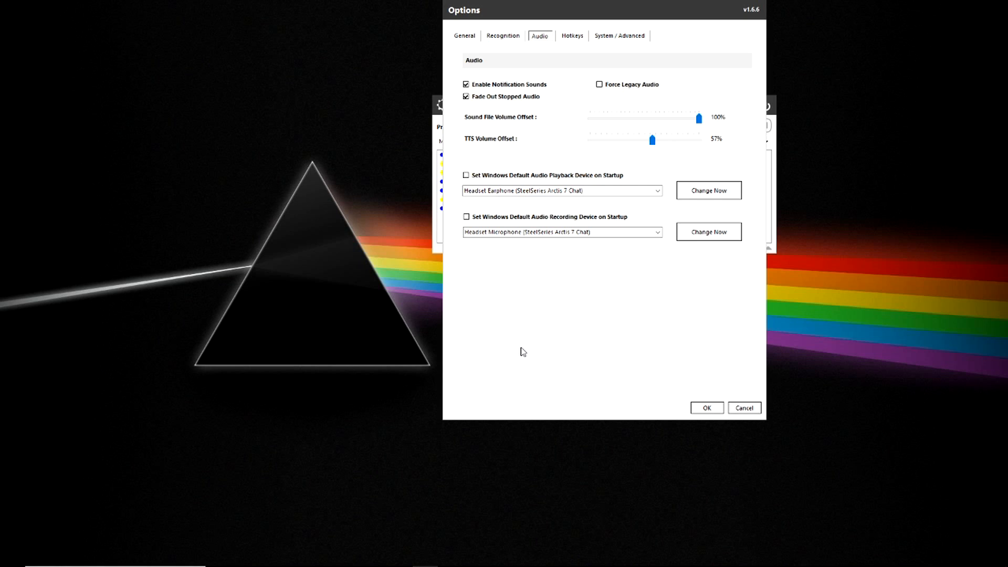
pyautogui.moveTo(487, 150)
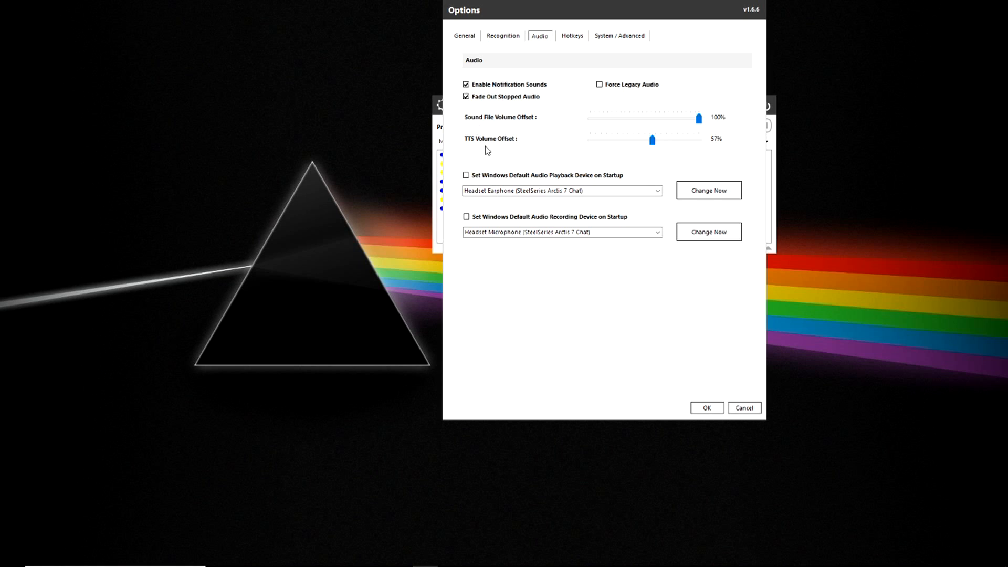
pyautogui.moveTo(613, 208)
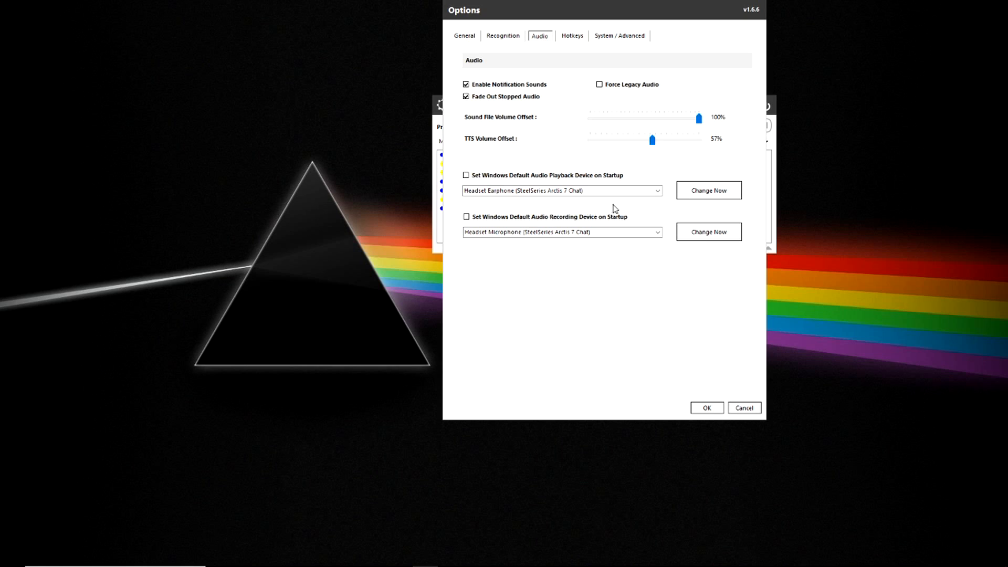
pyautogui.moveTo(456, 225)
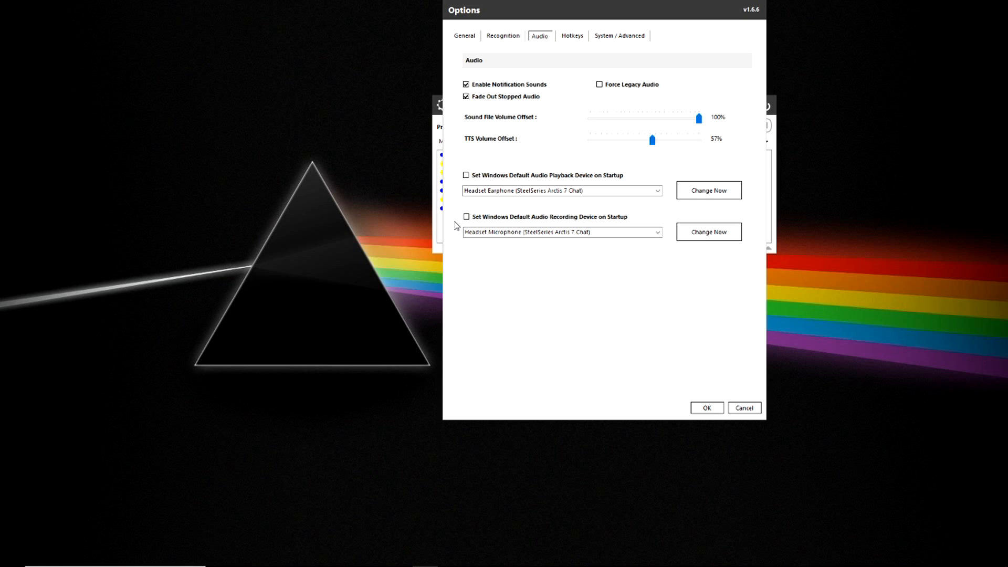
pyautogui.moveTo(599, 253)
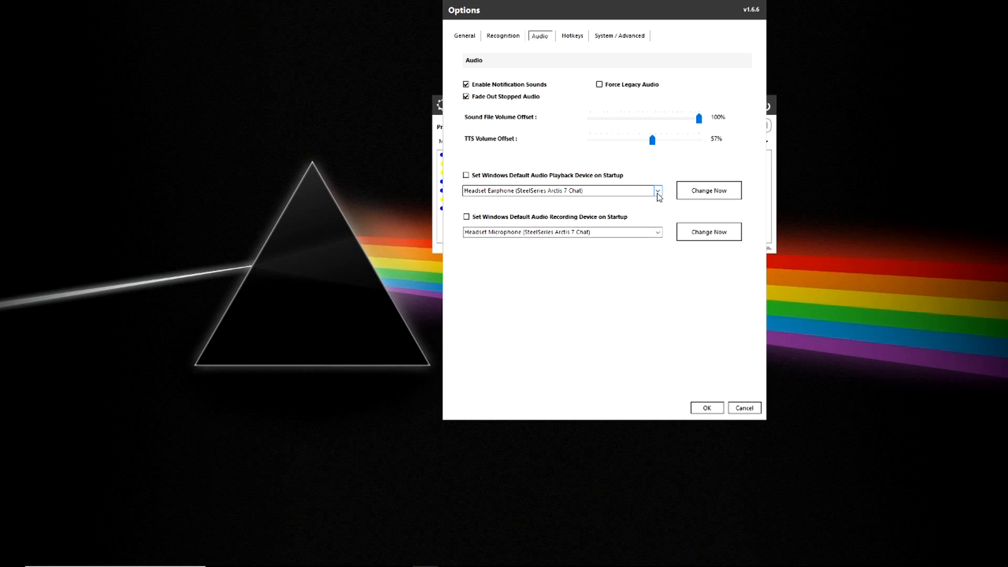
pyautogui.click(656, 190)
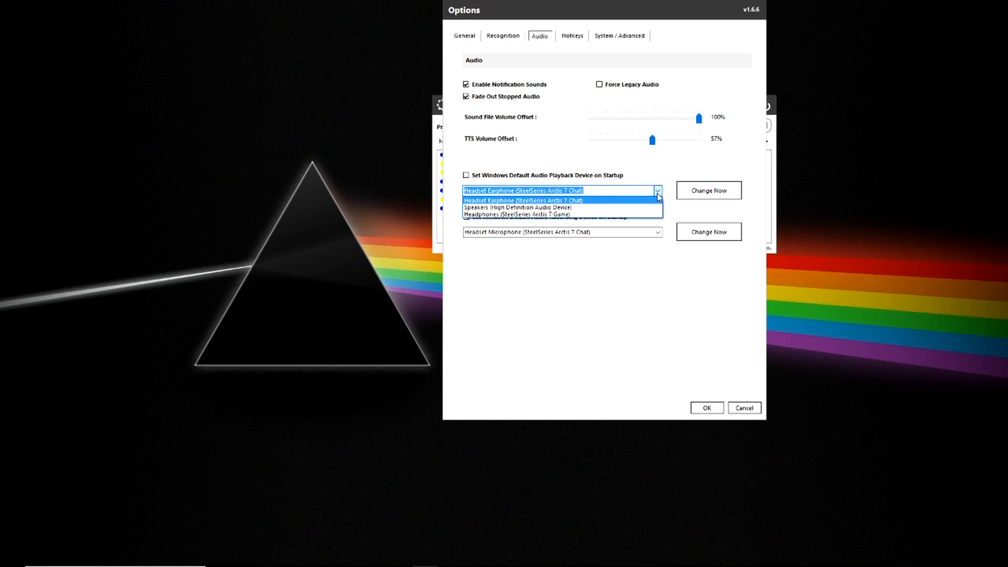
pyautogui.click(521, 190)
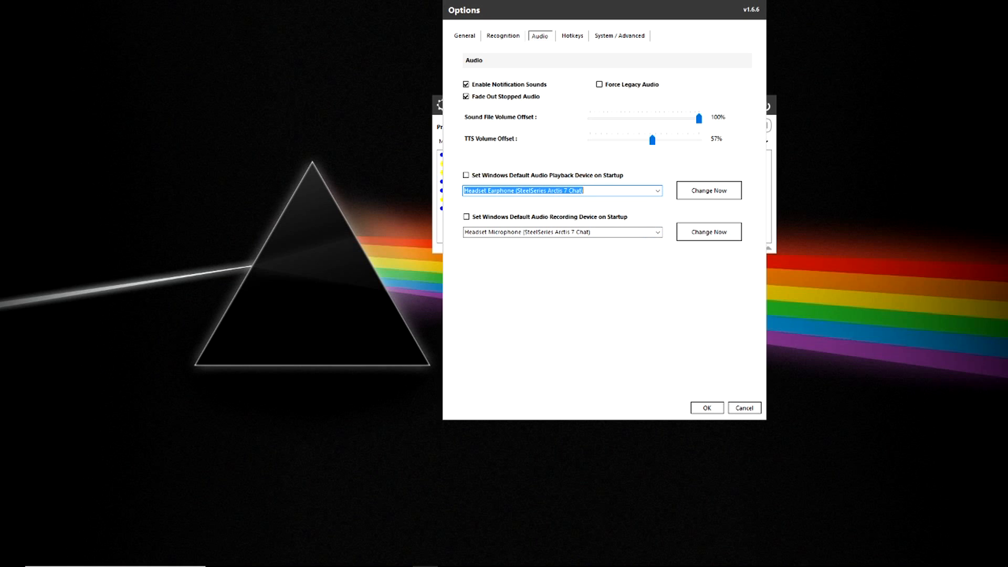
pyautogui.click(571, 35)
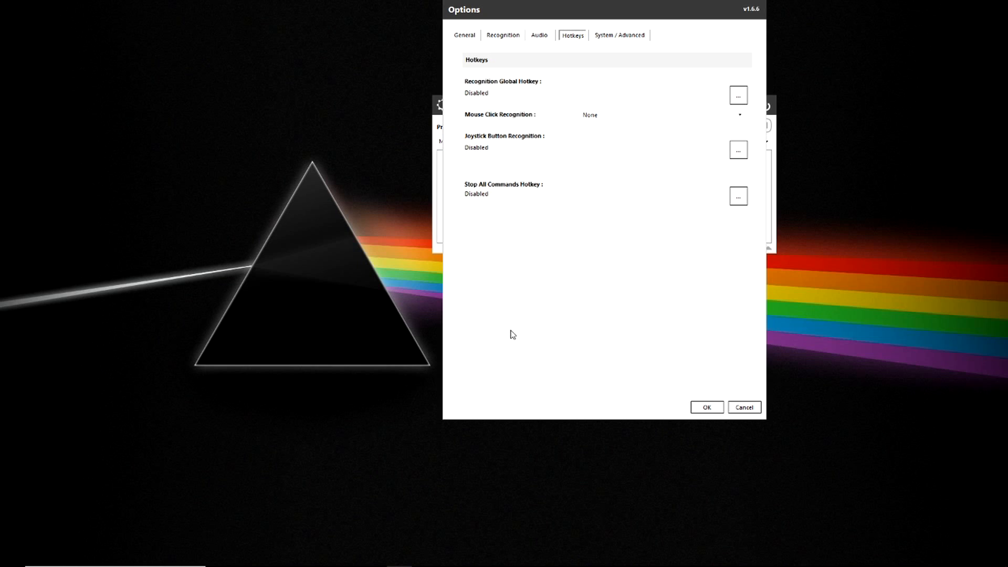
pyautogui.moveTo(663, 214)
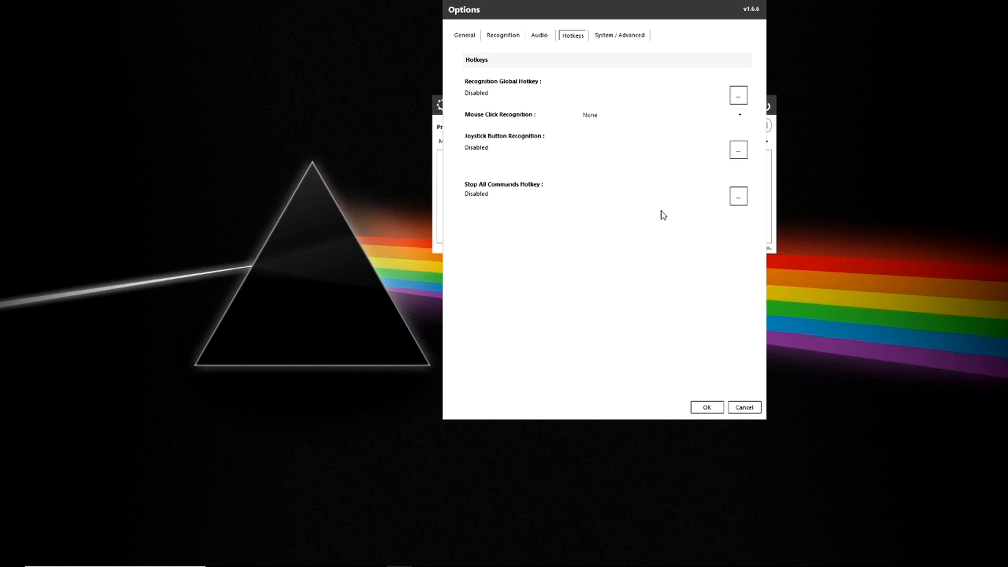
# Review the System / Advanced settings and confirm the Options dialog with OK
pyautogui.click(619, 34)
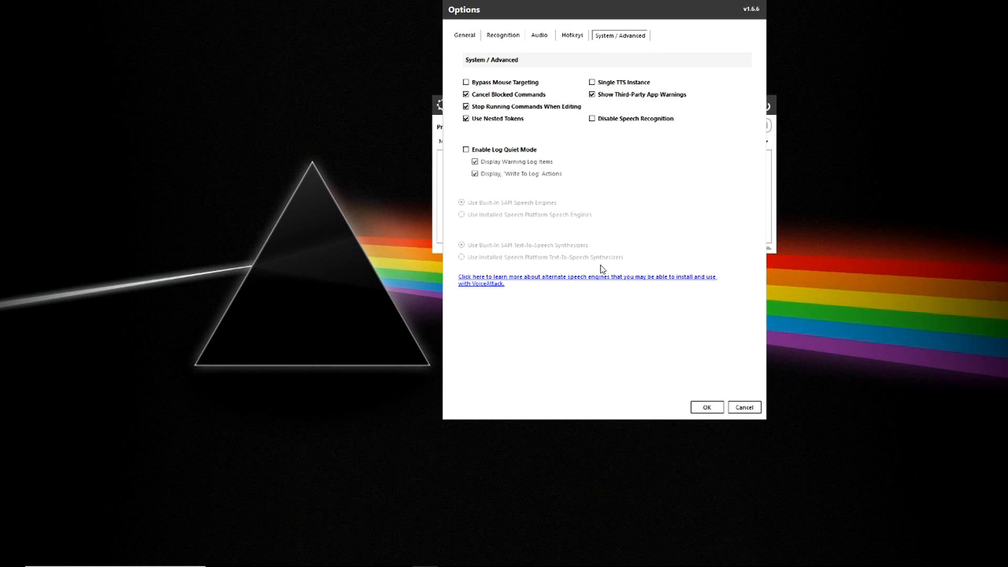
pyautogui.moveTo(609, 349)
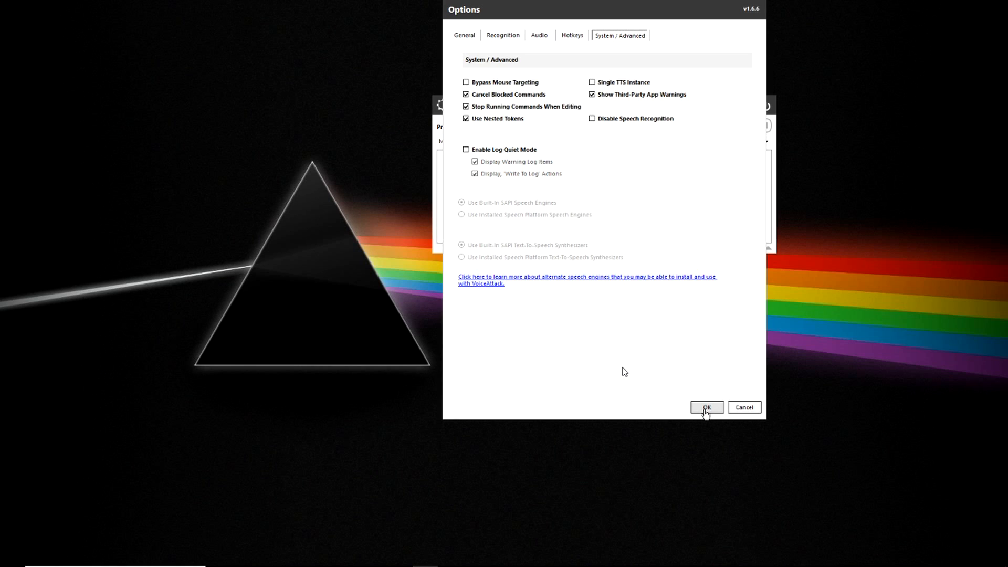
pyautogui.click(706, 407)
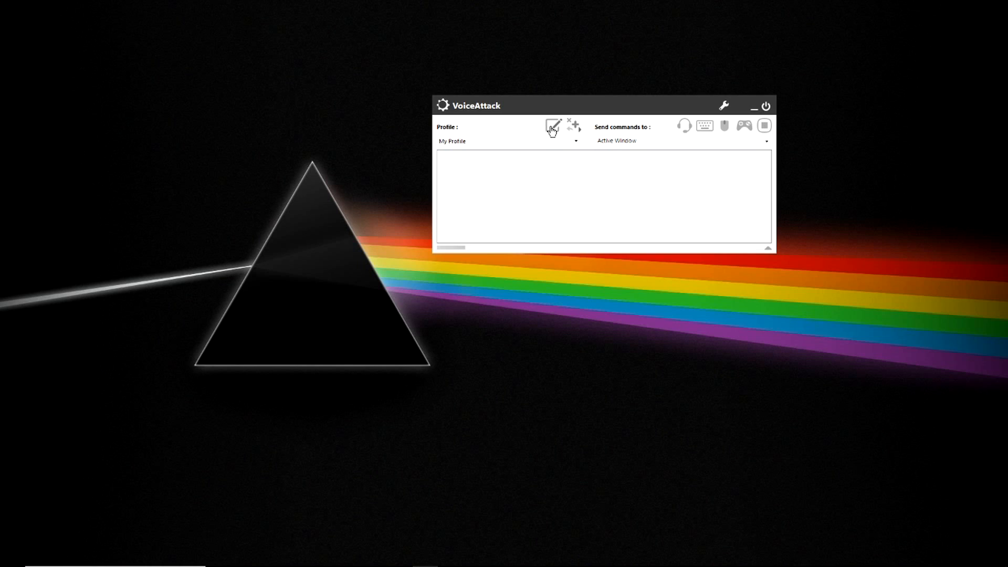
# Review My Profile's 11 commands in the profile editor, then open the profile actions menu
pyautogui.click(553, 126)
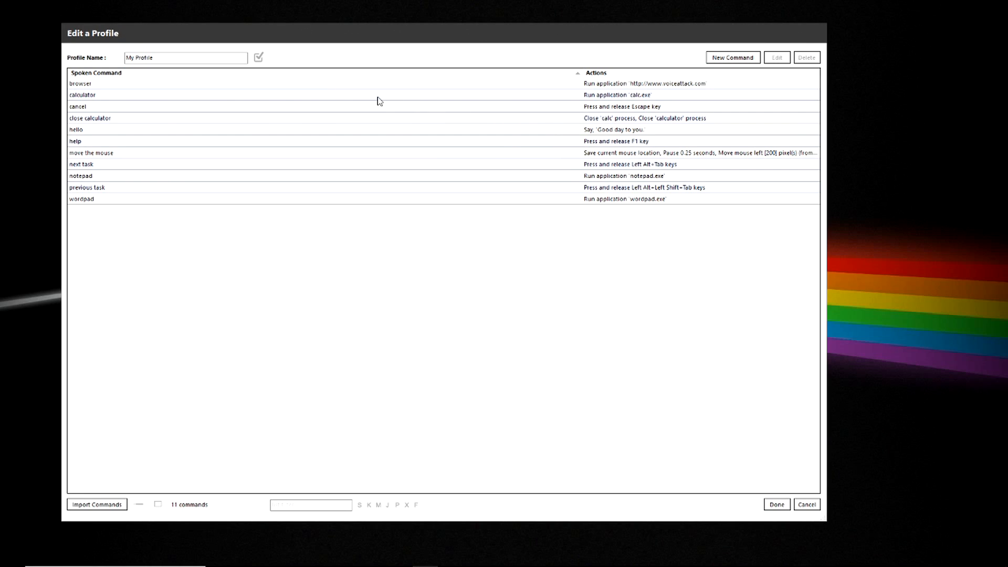
pyautogui.moveTo(116, 162)
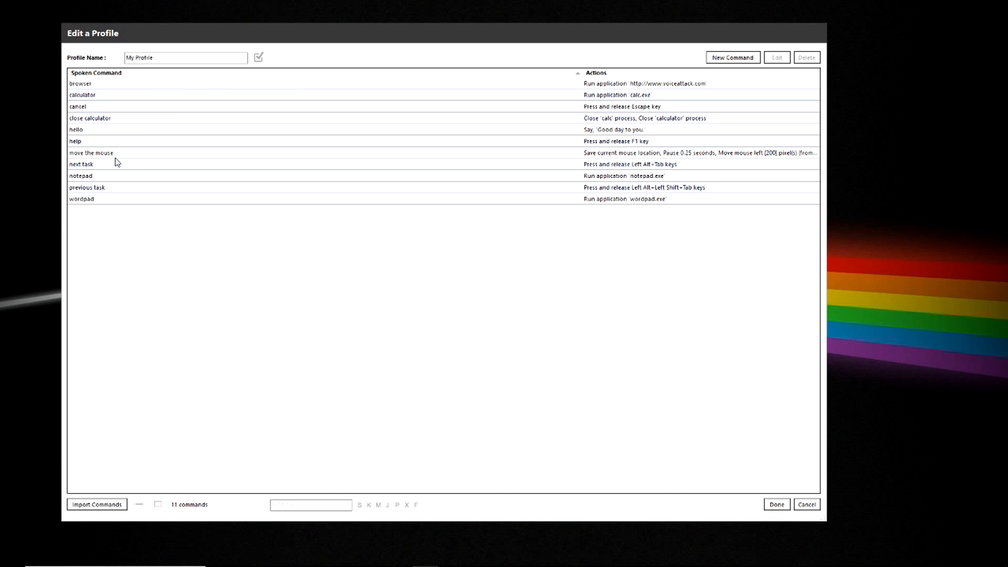
pyautogui.moveTo(273, 222)
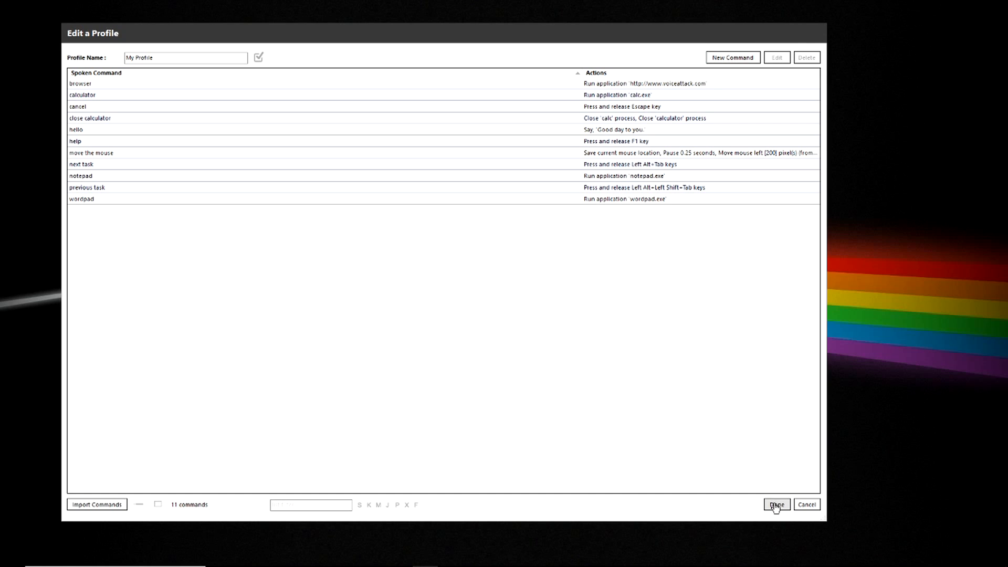
pyautogui.click(776, 504)
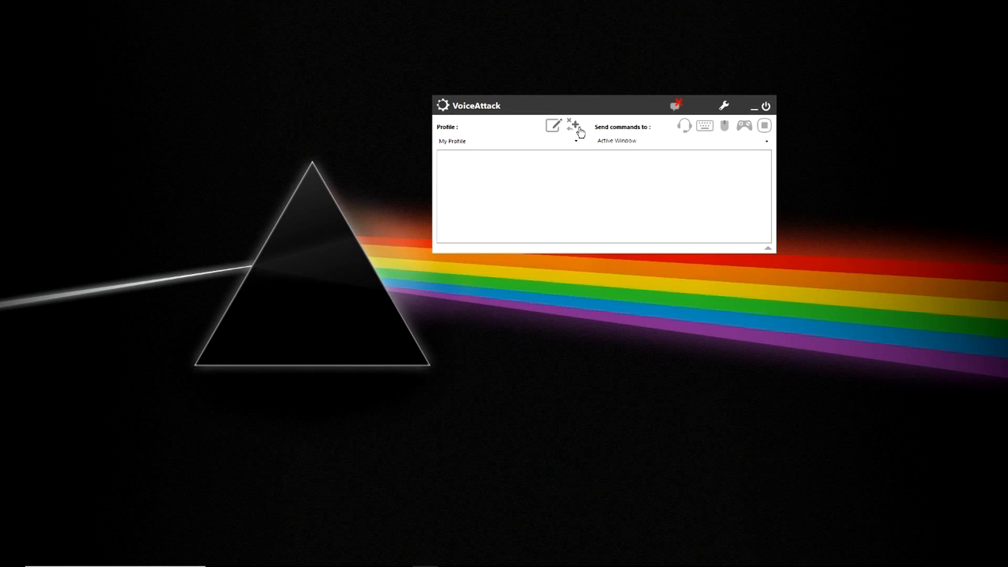
pyautogui.click(572, 125)
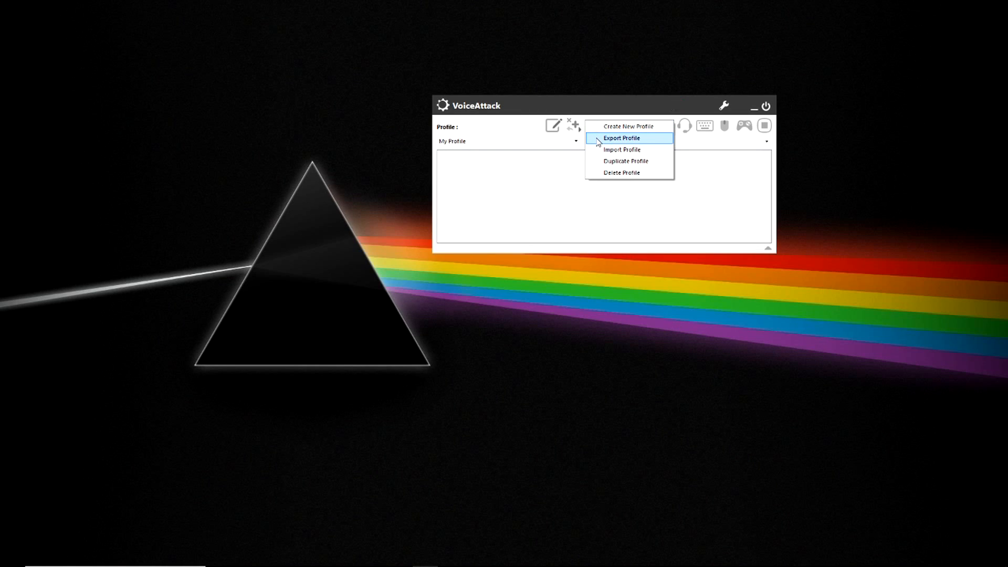
pyautogui.moveTo(621, 173)
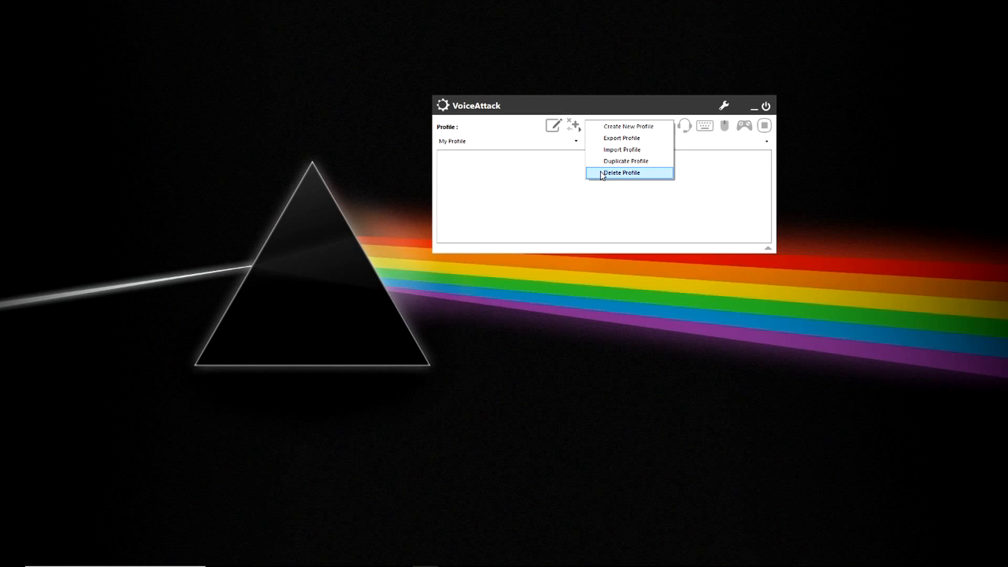
pyautogui.moveTo(574, 131)
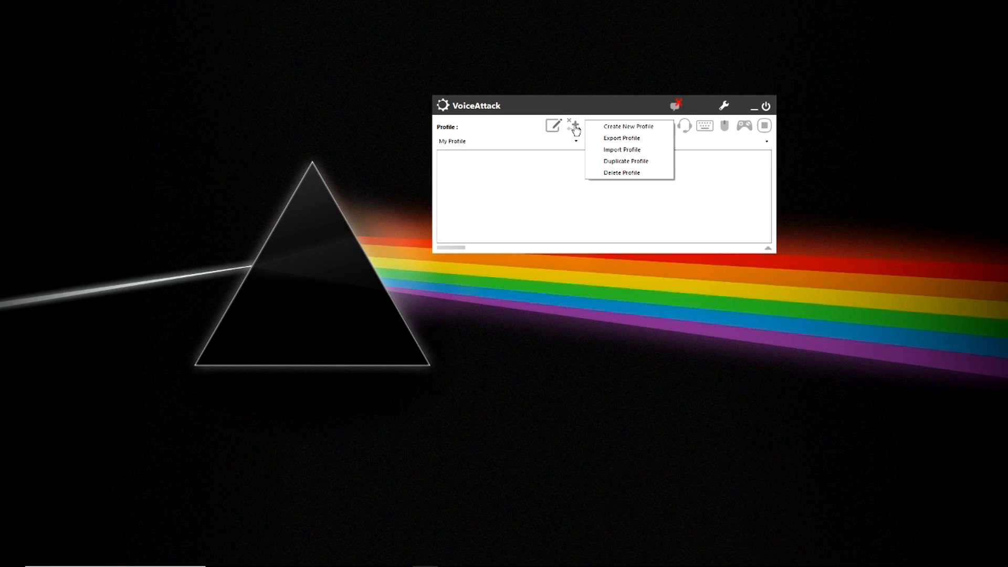
pyautogui.moveTo(592, 114)
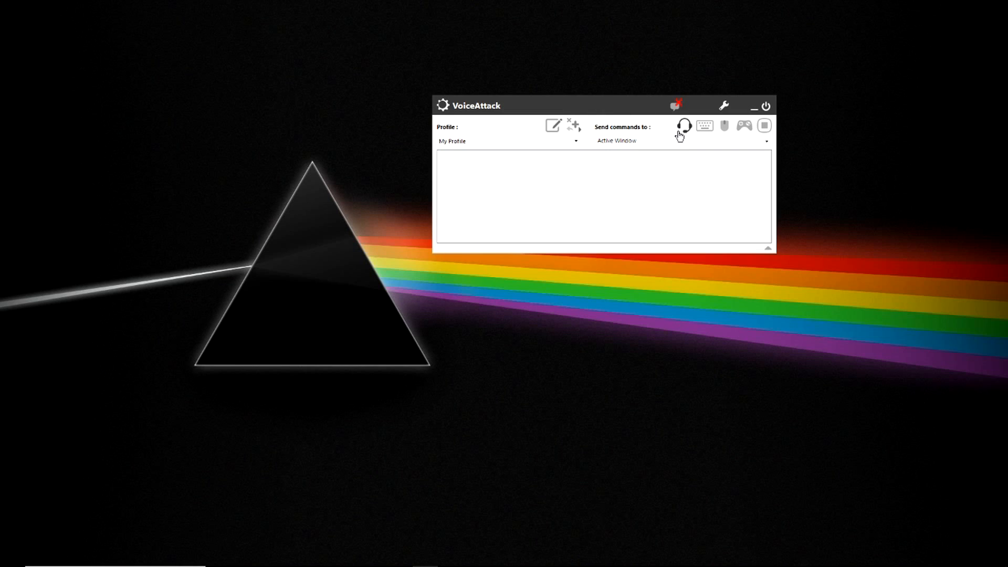
# Suspend and resume listening with the headset icon, then stop all running commands
pyautogui.click(683, 125)
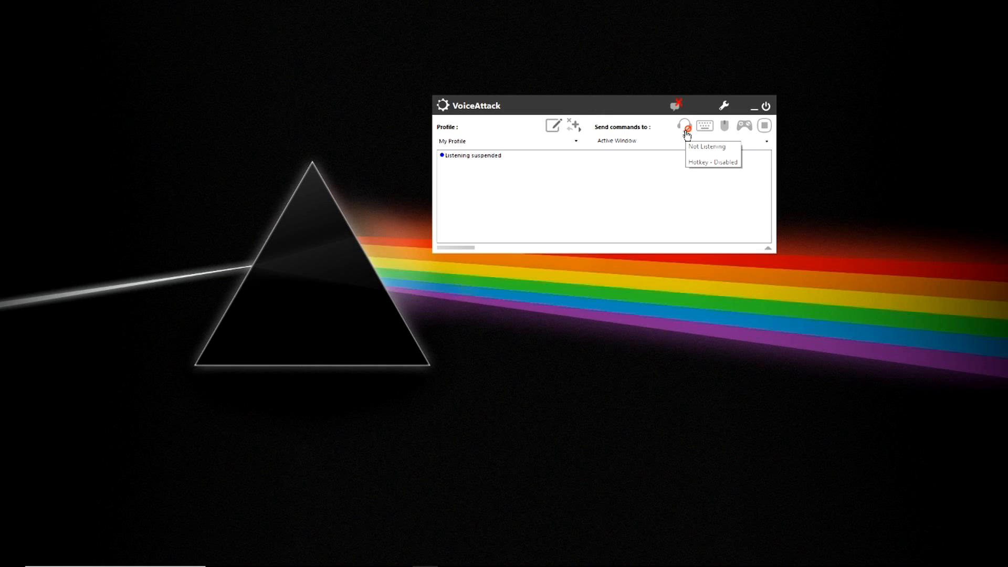
pyautogui.click(704, 125)
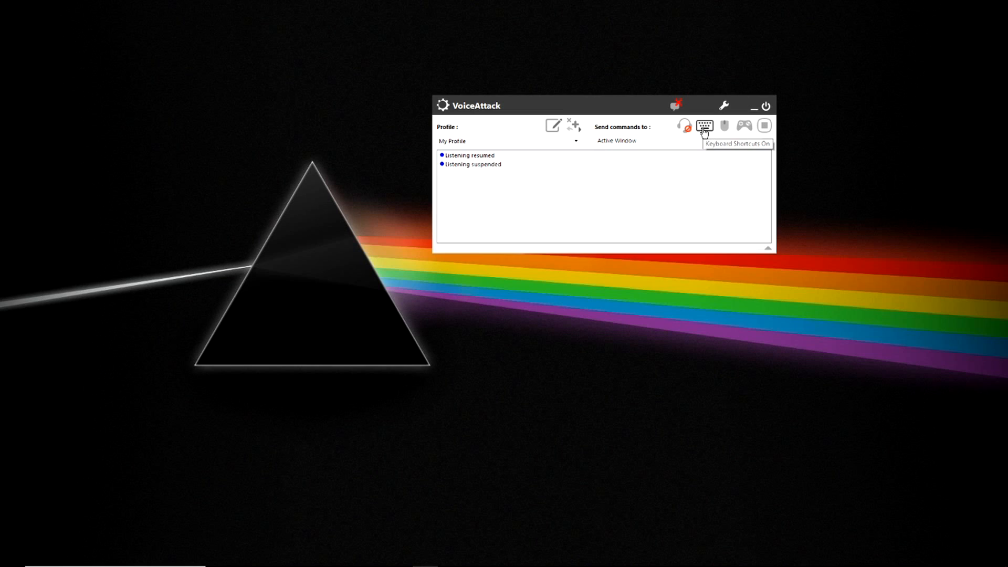
pyautogui.moveTo(724, 126)
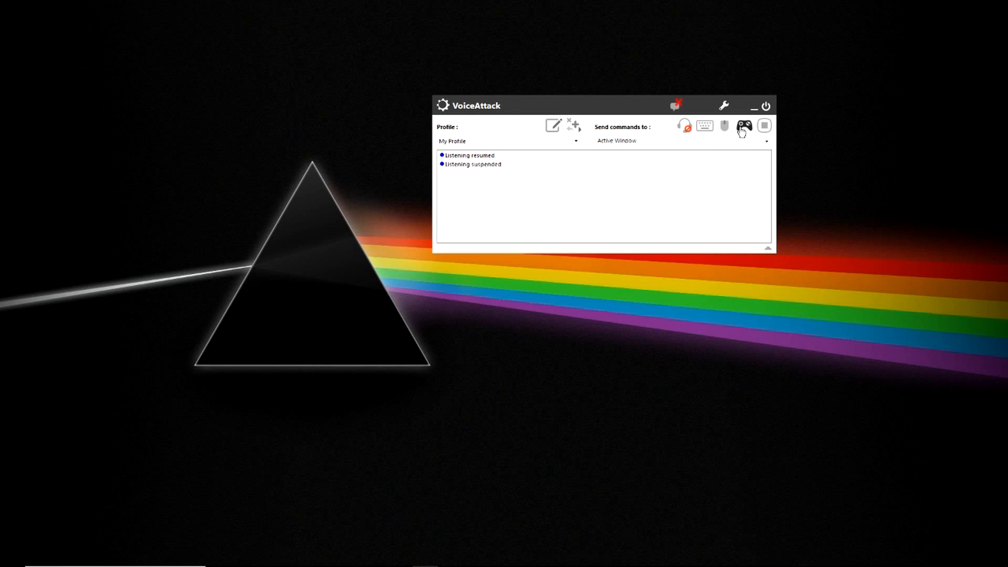
pyautogui.moveTo(764, 125)
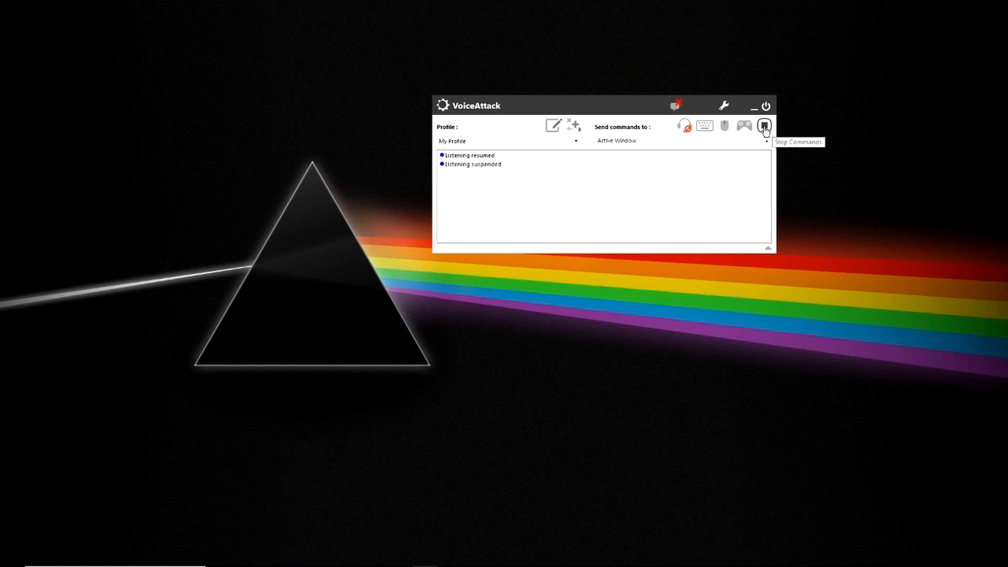
pyautogui.click(764, 125)
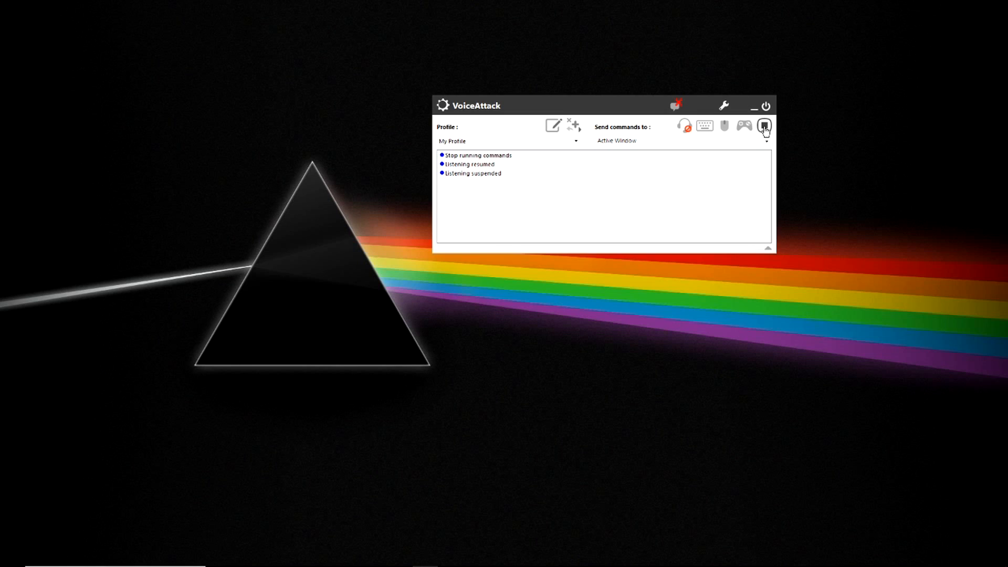
pyautogui.moveTo(620, 134)
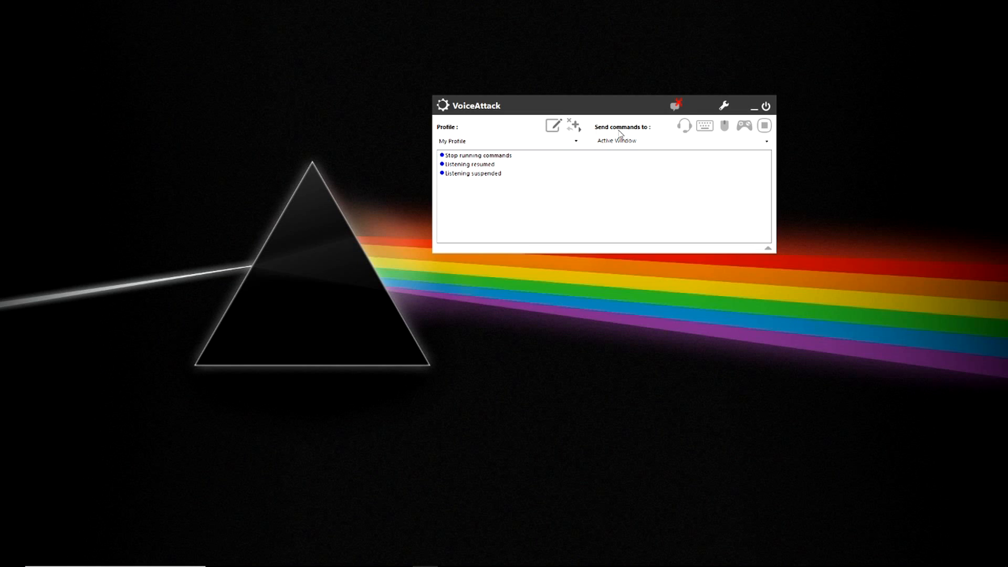
pyautogui.moveTo(140, 329)
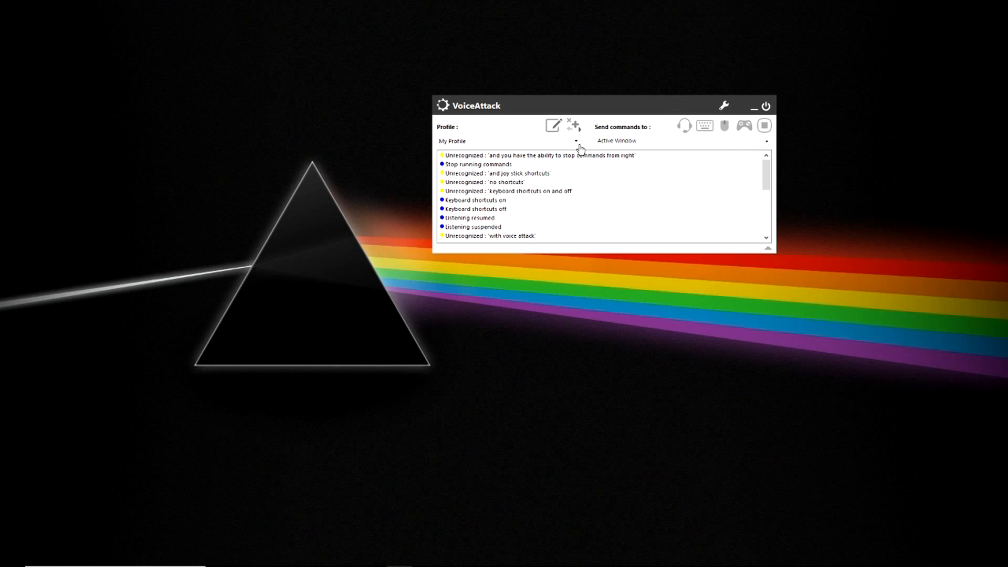
pyautogui.click(575, 140)
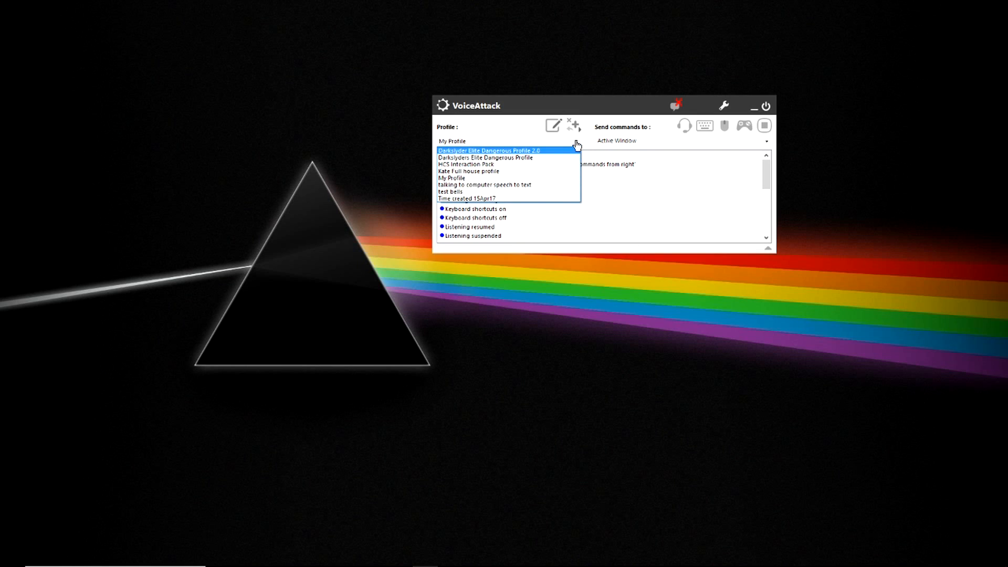
pyautogui.click(451, 178)
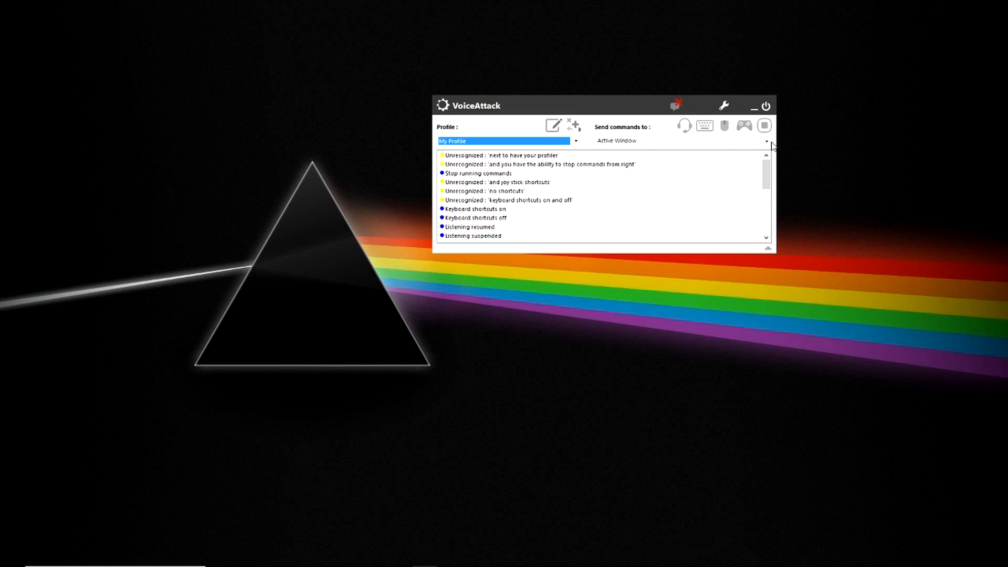
pyautogui.click(765, 141)
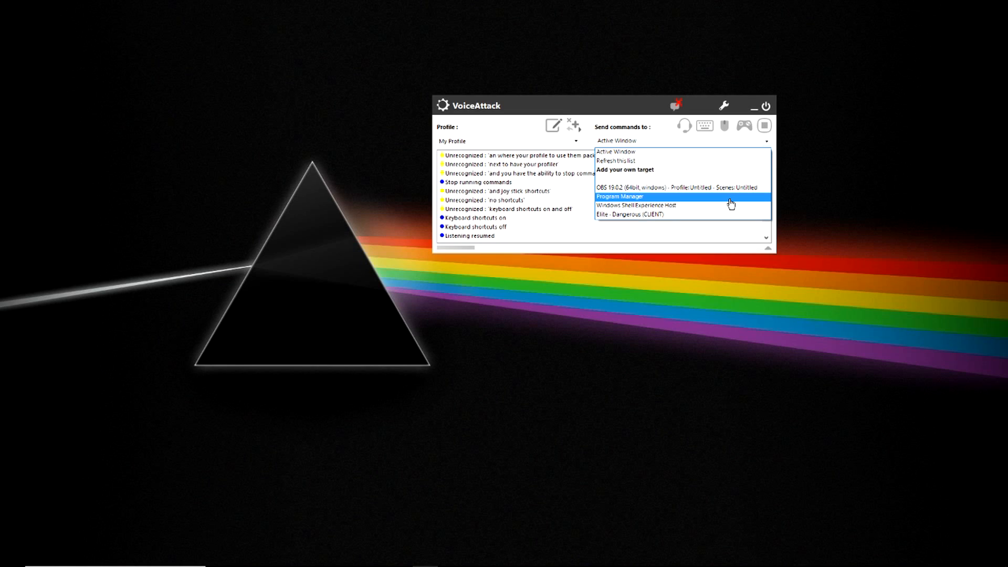
pyautogui.click(615, 152)
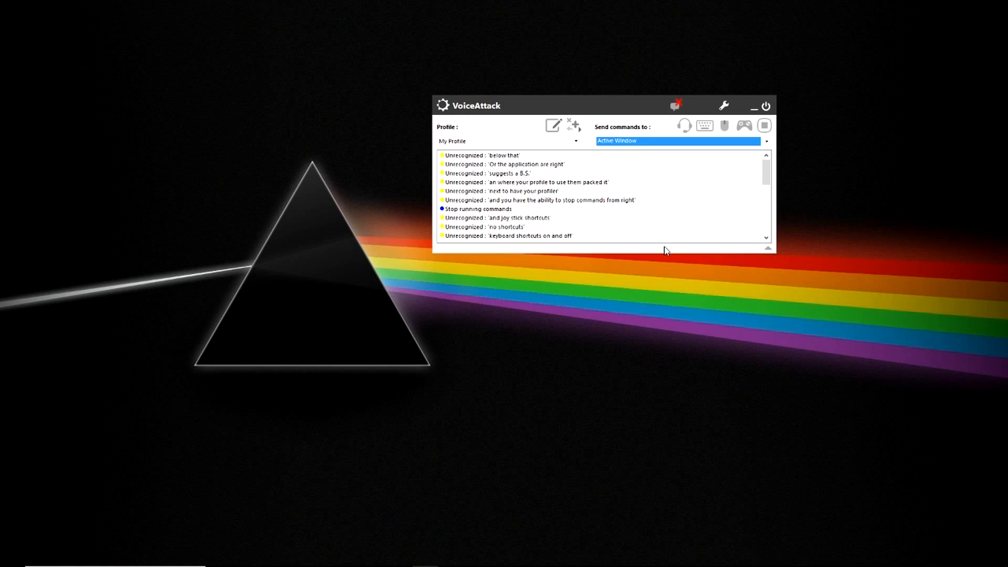
pyautogui.moveTo(720, 214)
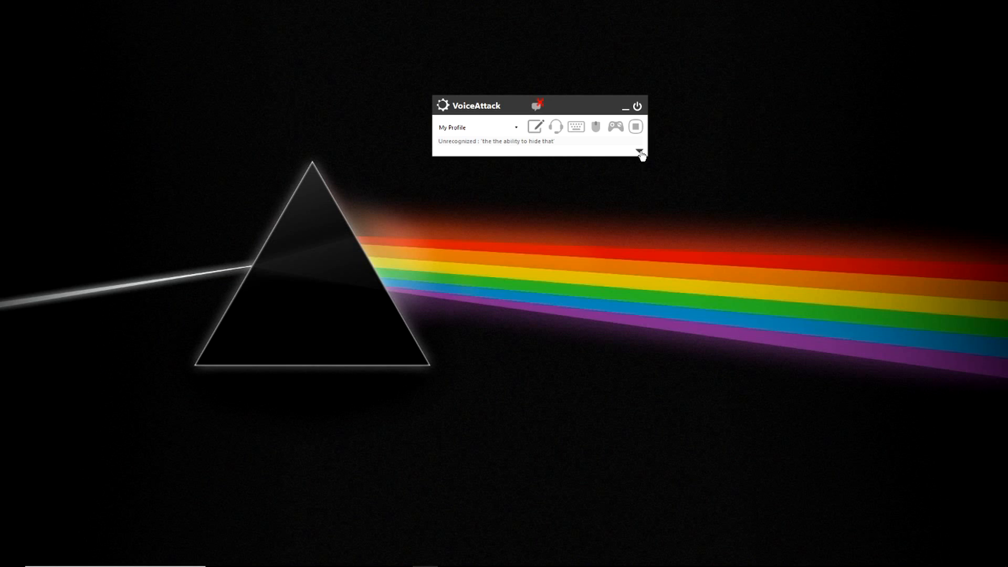
# Expand to full view, hide unrecognized log items, and put new log entries at the bottom
pyautogui.click(639, 153)
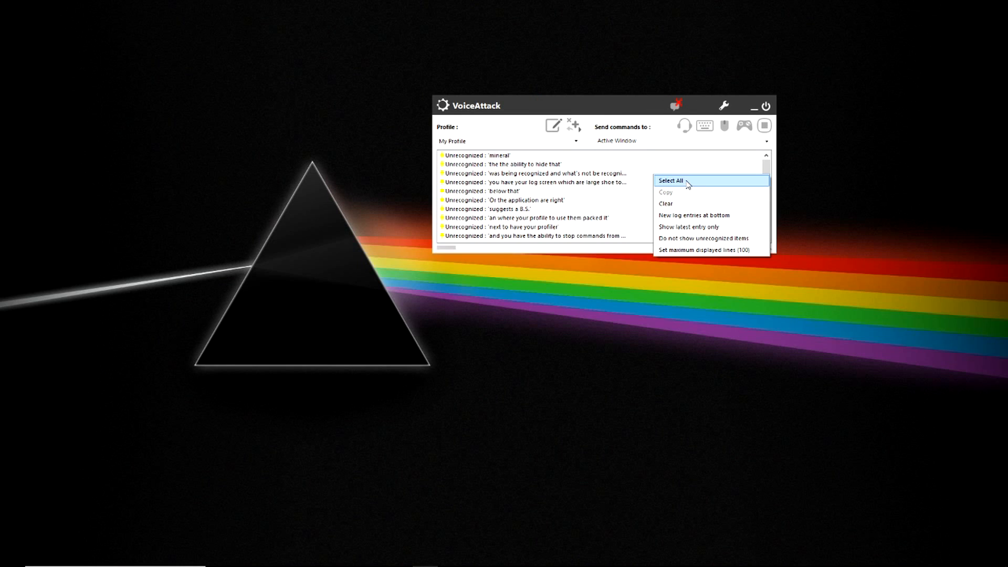
pyautogui.moveTo(694, 215)
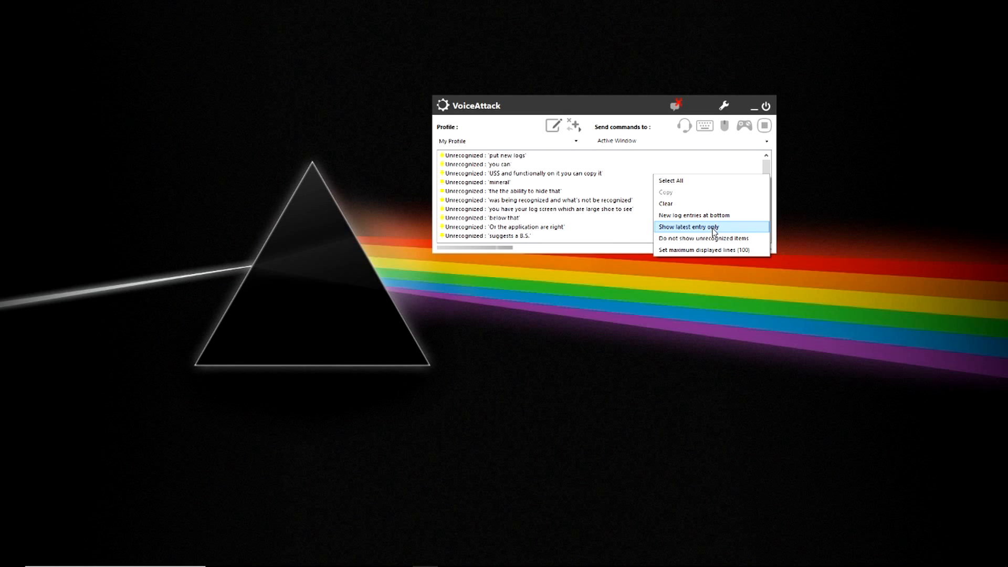
pyautogui.moveTo(704, 238)
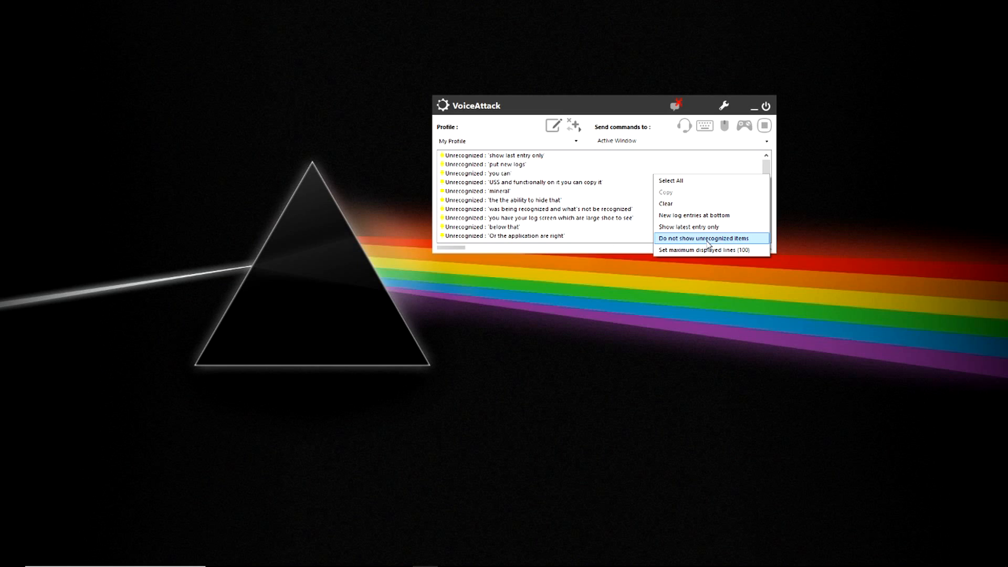
pyautogui.click(707, 237)
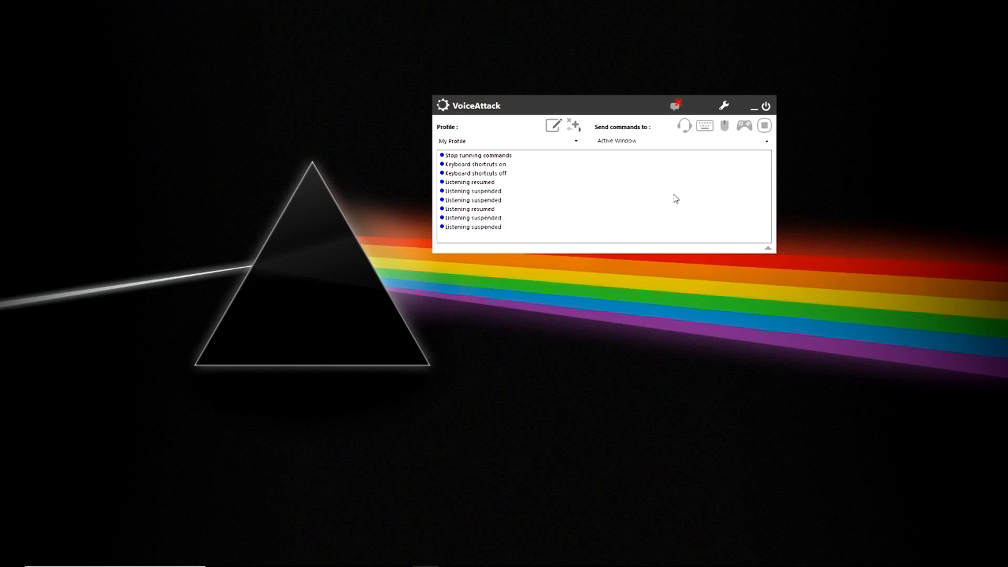
pyautogui.rightClick(473, 191)
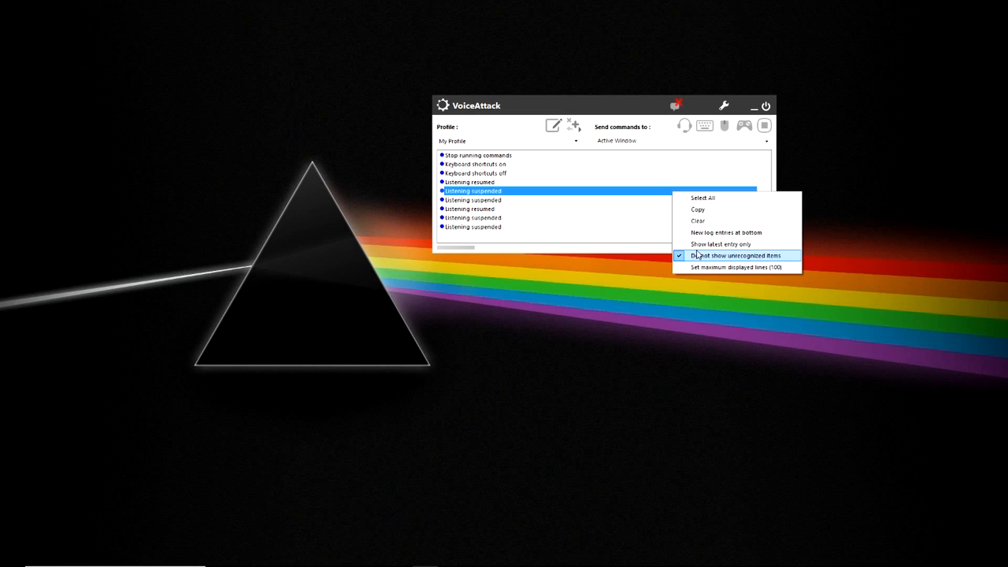
pyautogui.moveTo(699, 233)
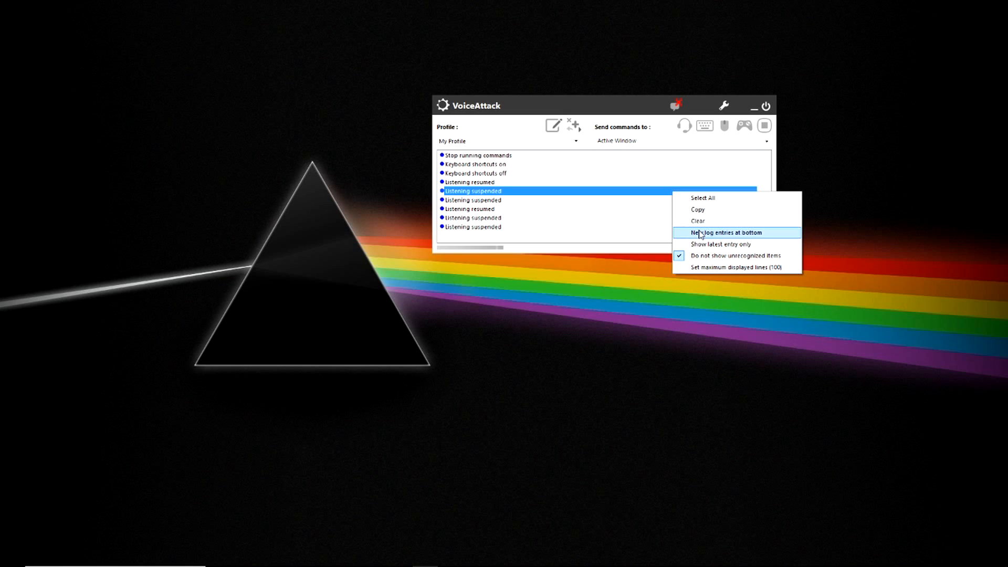
pyautogui.click(697, 221)
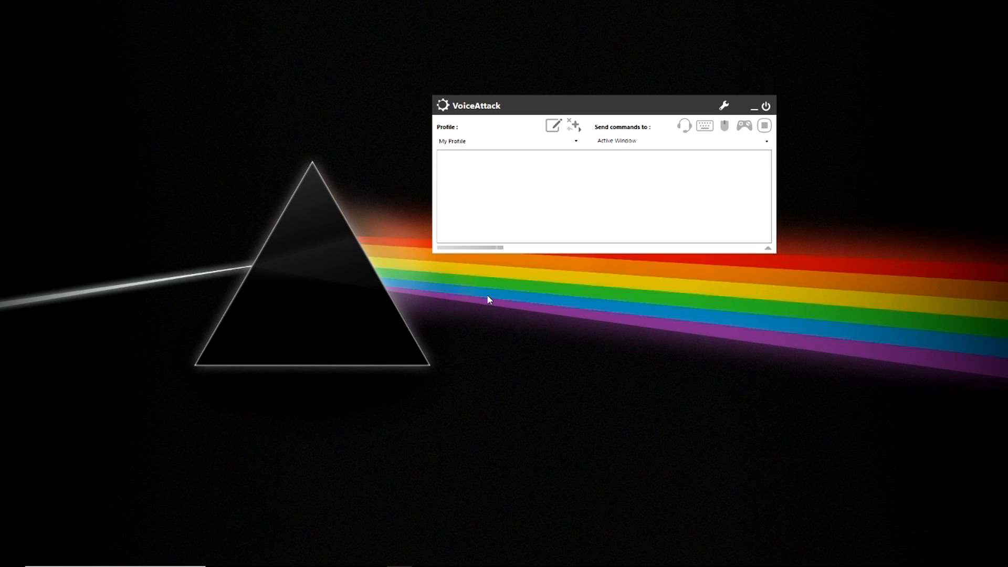